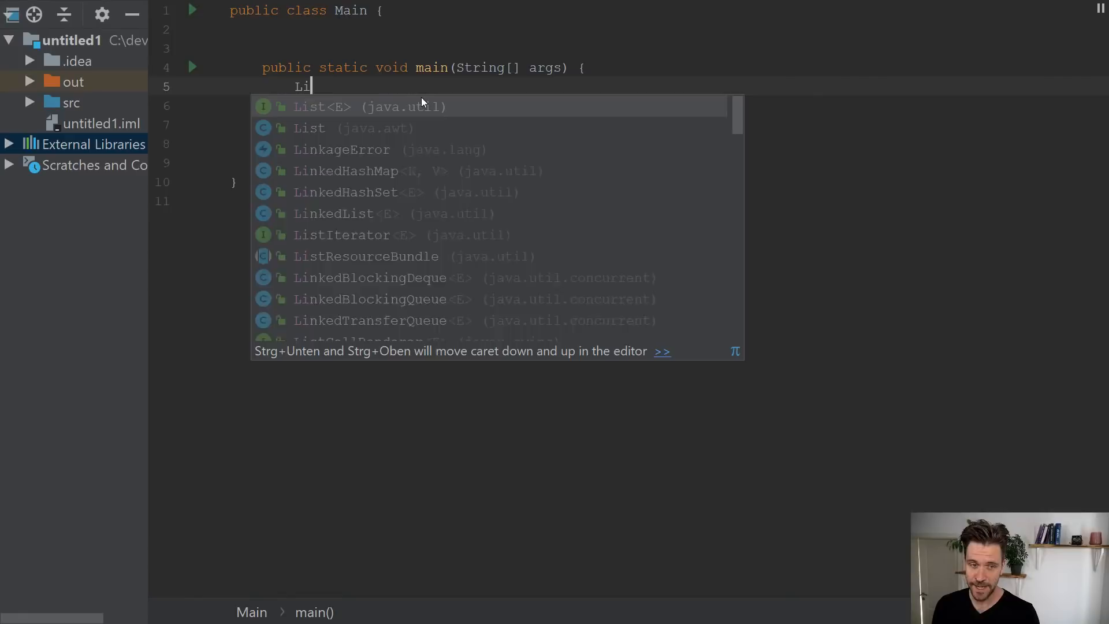
Write List.of("Helmut", "Franz", "Anton", "Hans") in main with java.util.List imported
click(310, 106)
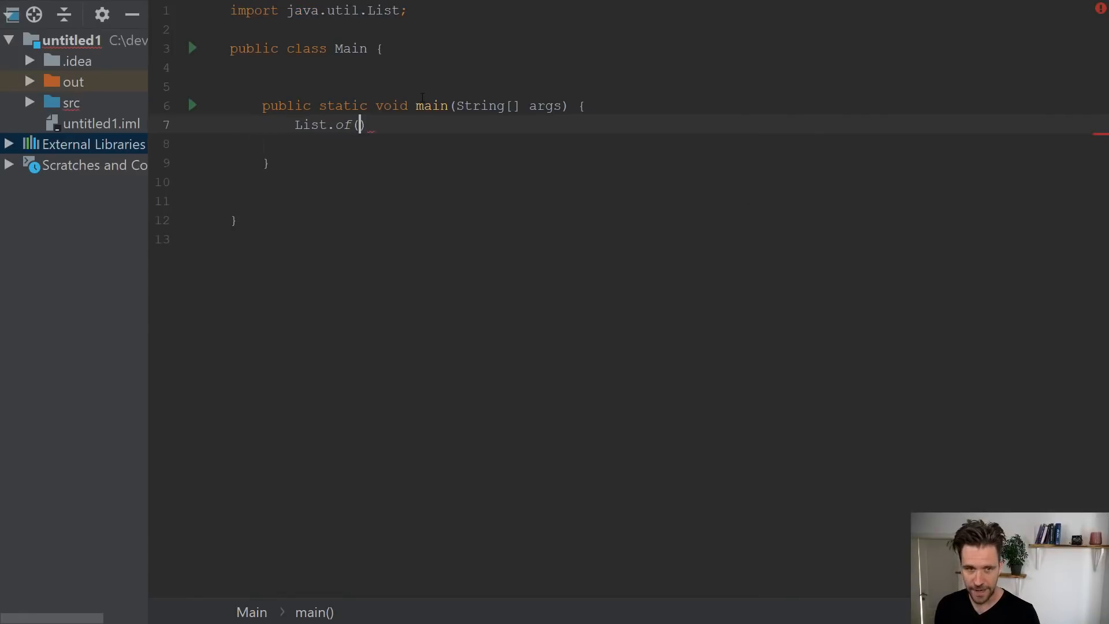
text("Helmut")
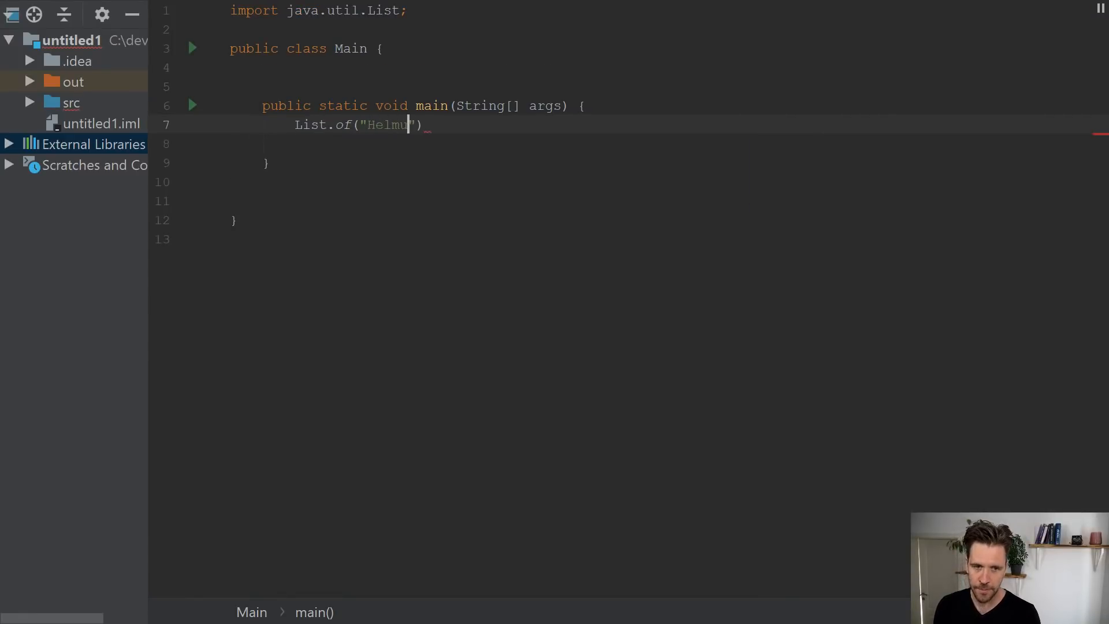
text(",)
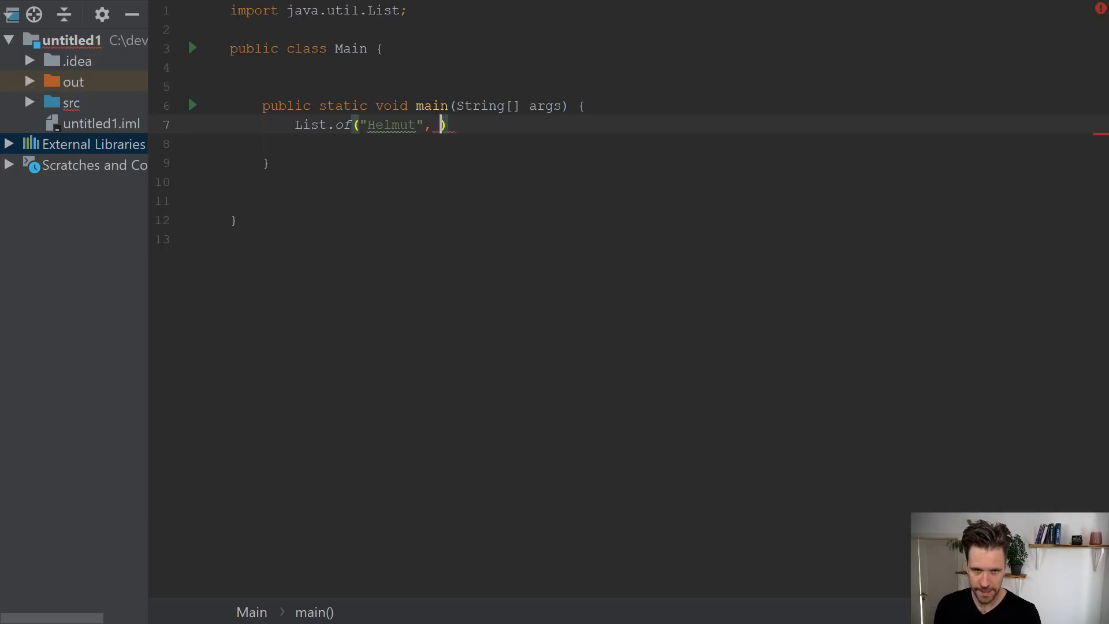
text("Franz")
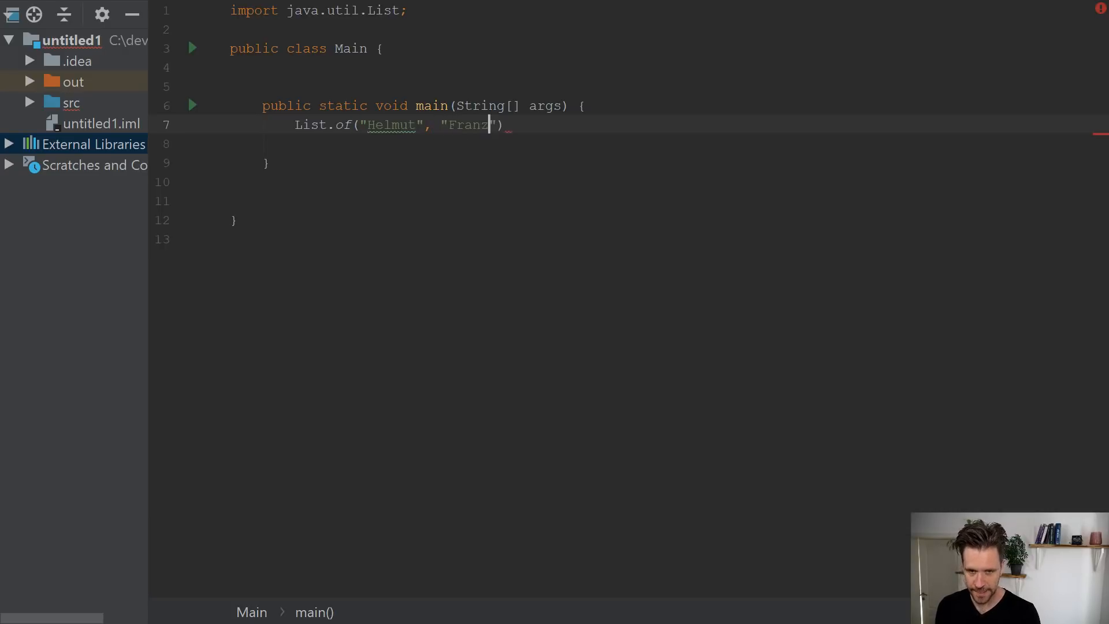
text(, "A")
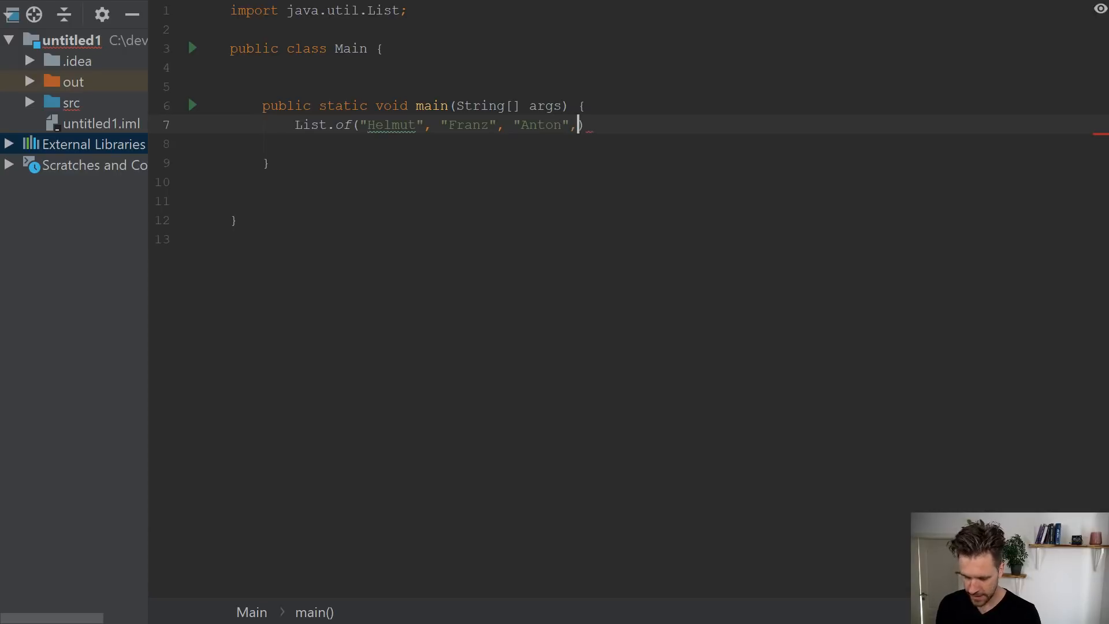
text("Han")
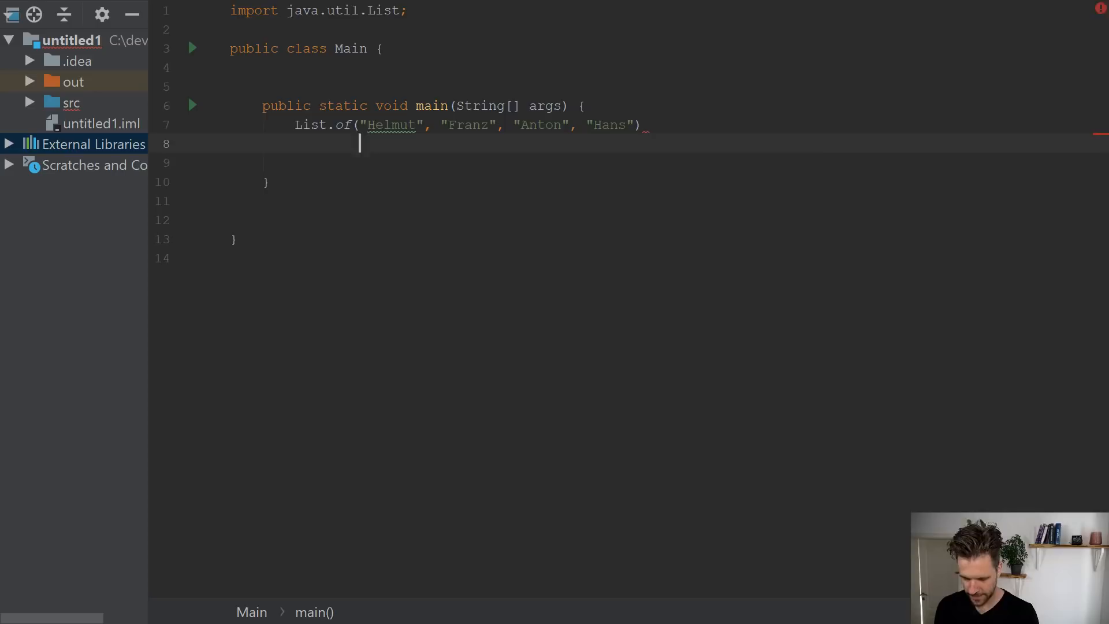
Chain .stream() and .map(name -> name + name) onto the names list
text(.stream())
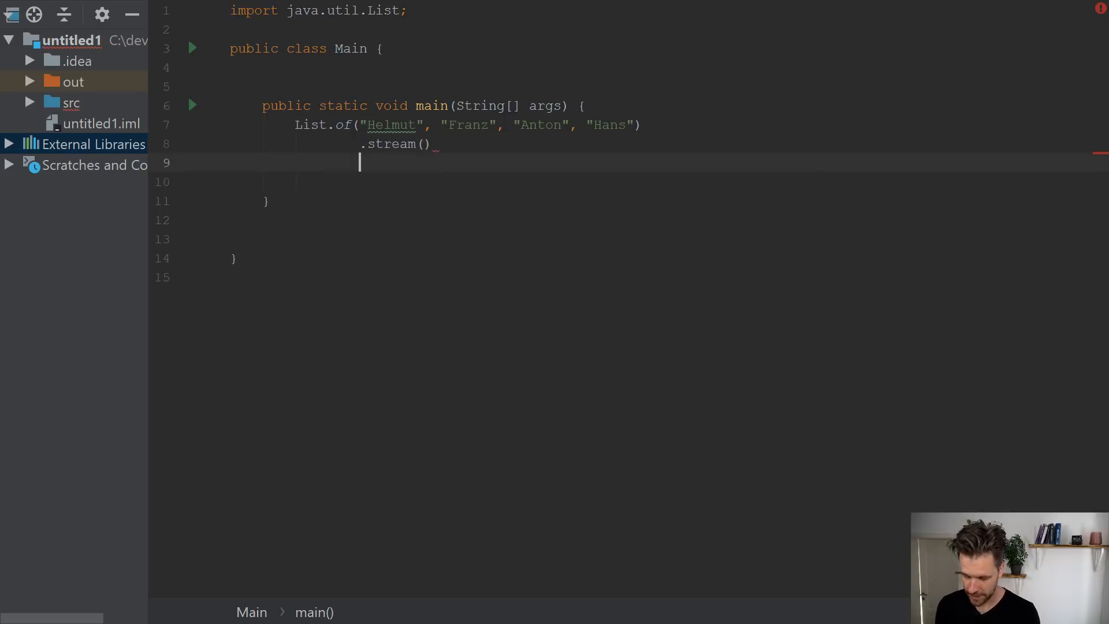
text(.map(name ->)
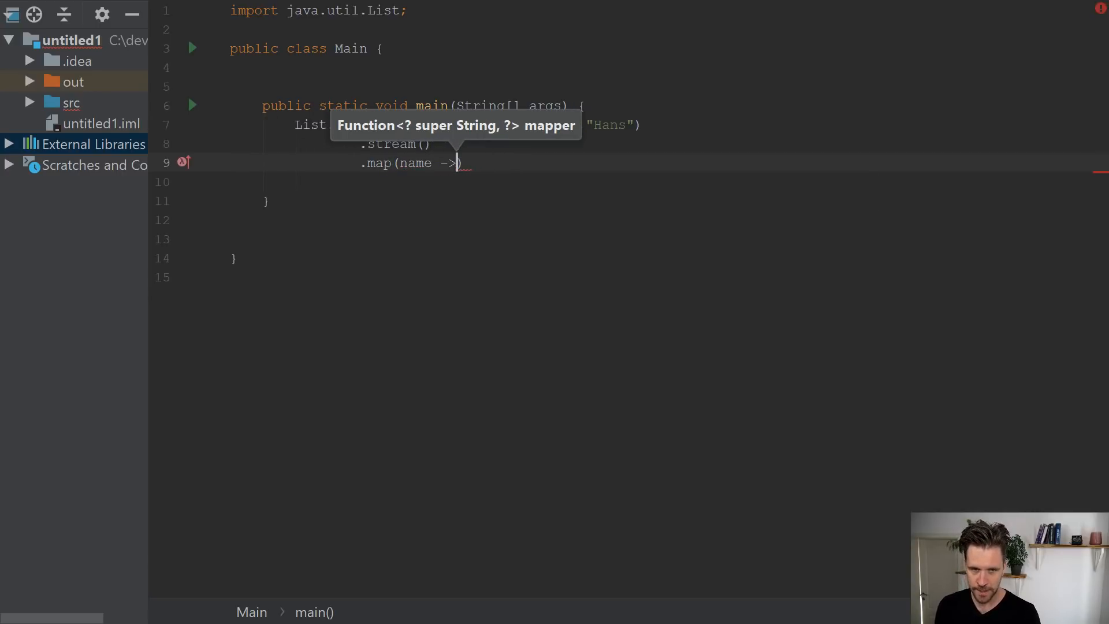
text(name + n)
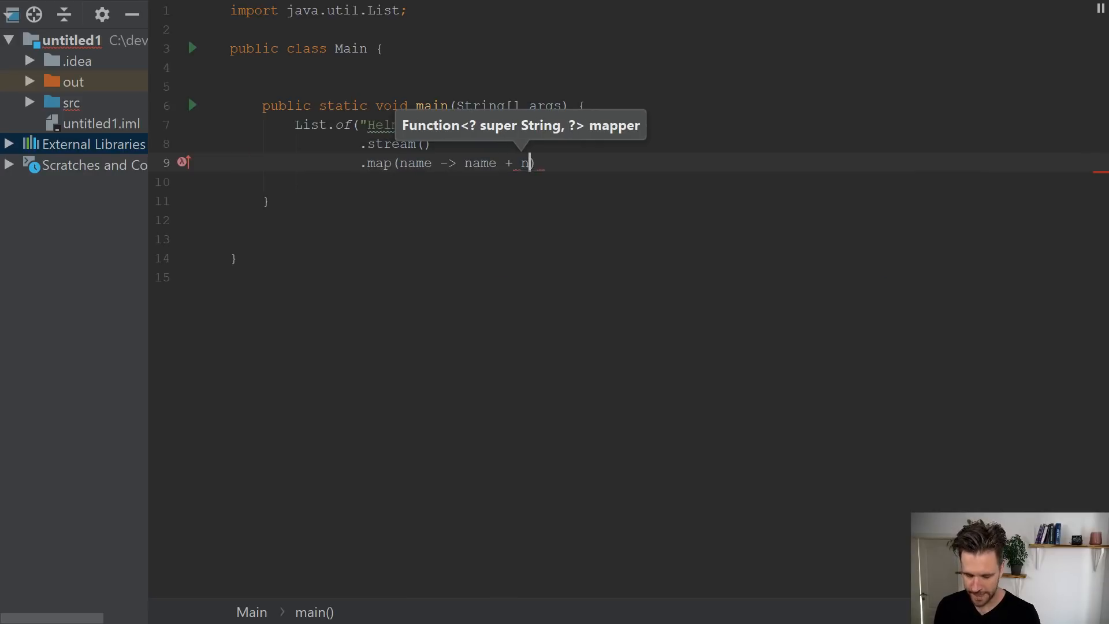
text(ame)
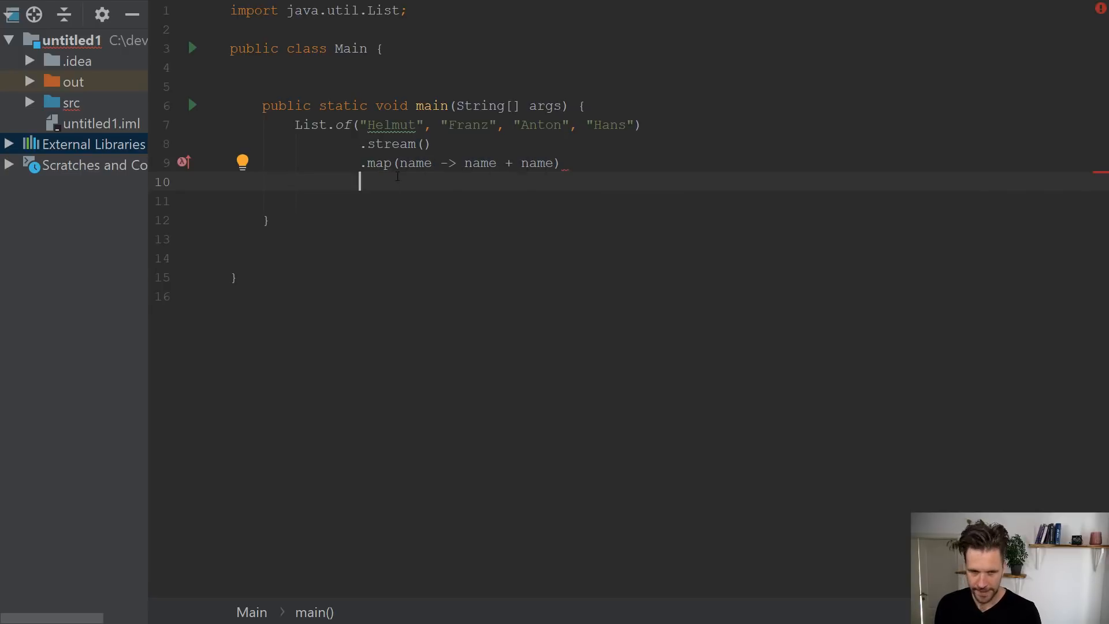
Add .filter(name -> name.startsWith("H")) and .sorted() to the chain
text(.filter()
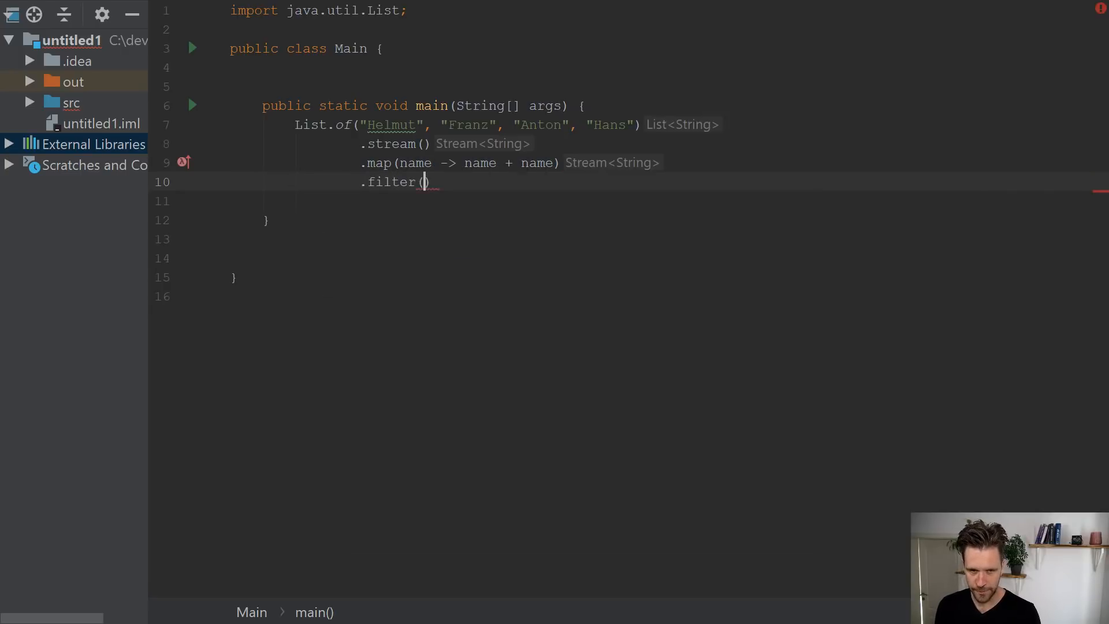
text(name -> name.startsWith()
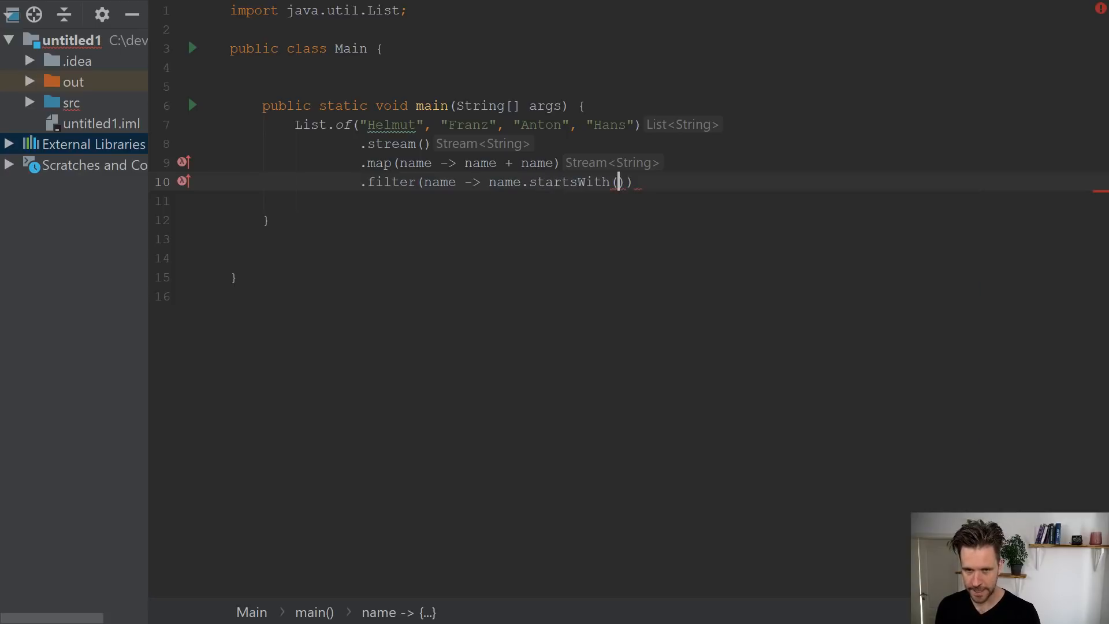
text("")
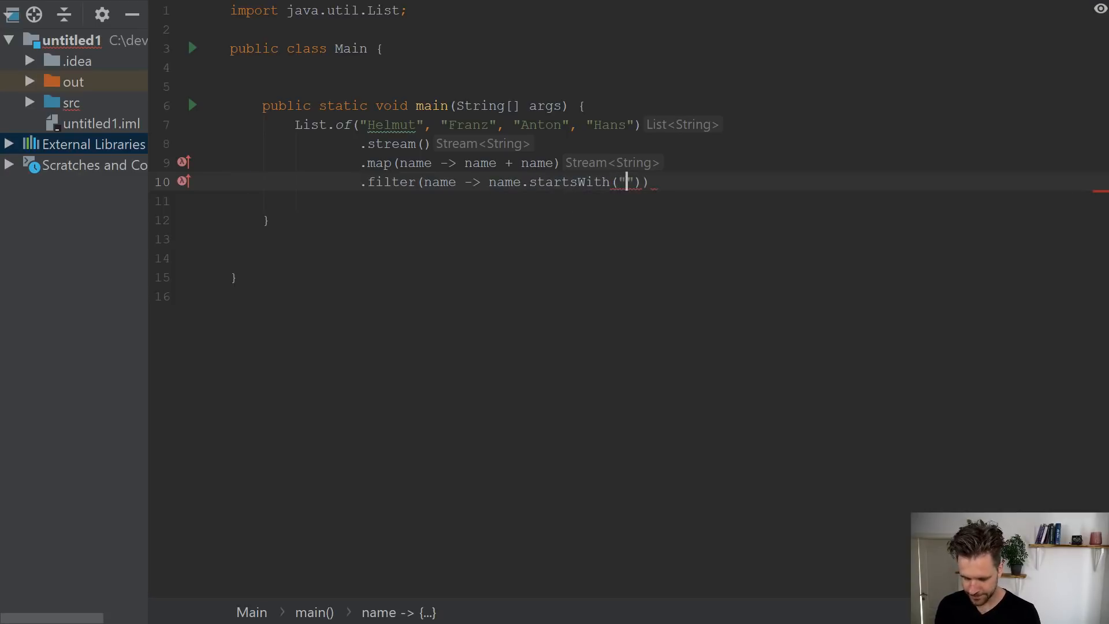
text(H)
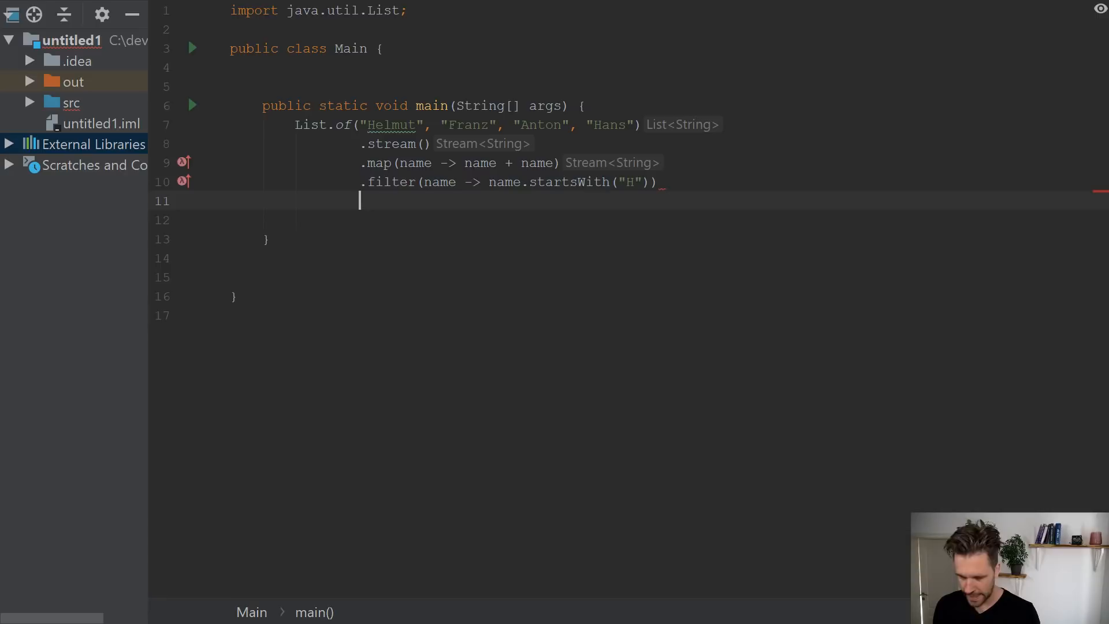
text(.sorted()
click(667, 220)
text(.c)
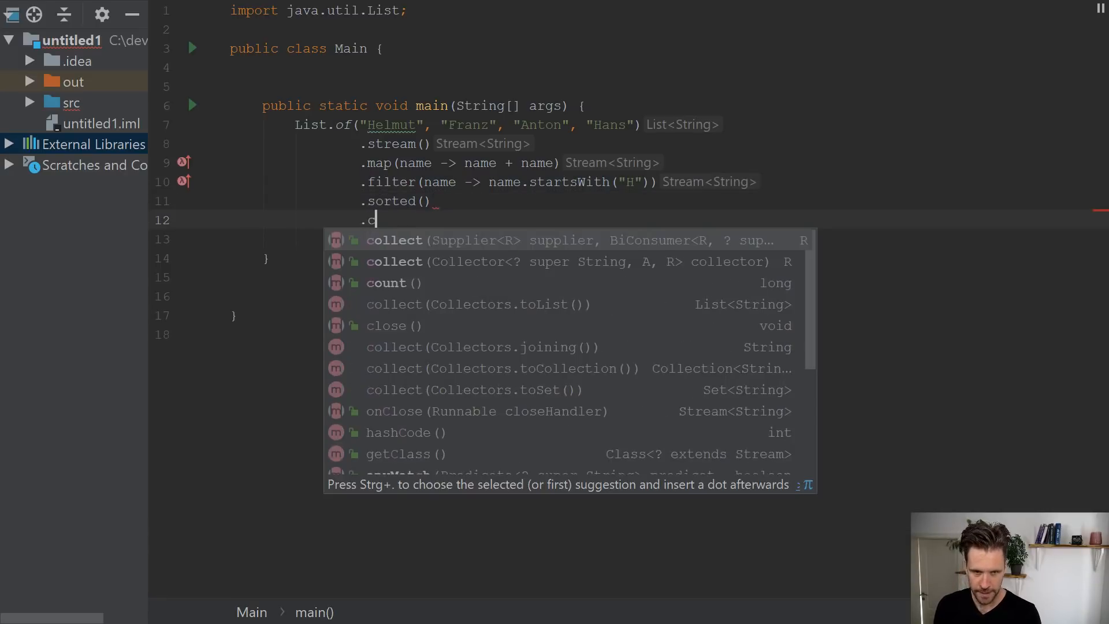
Collect into list, print it, run to see [HansHans, HelmutHelmut], and debug with a breakpoint on line 8
click(479, 304)
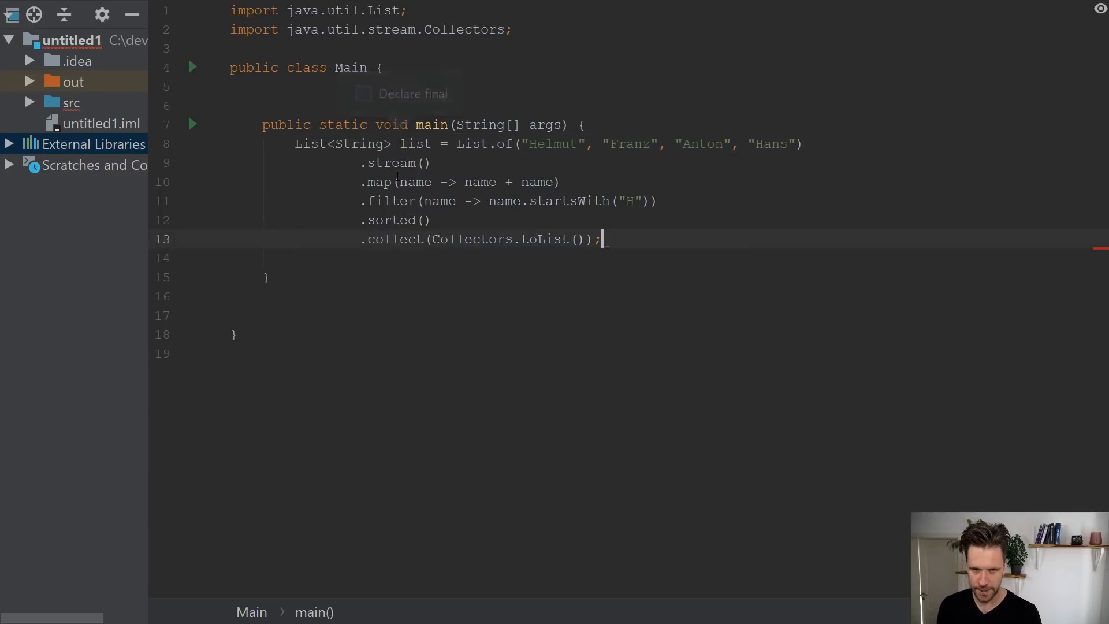
text(sout)
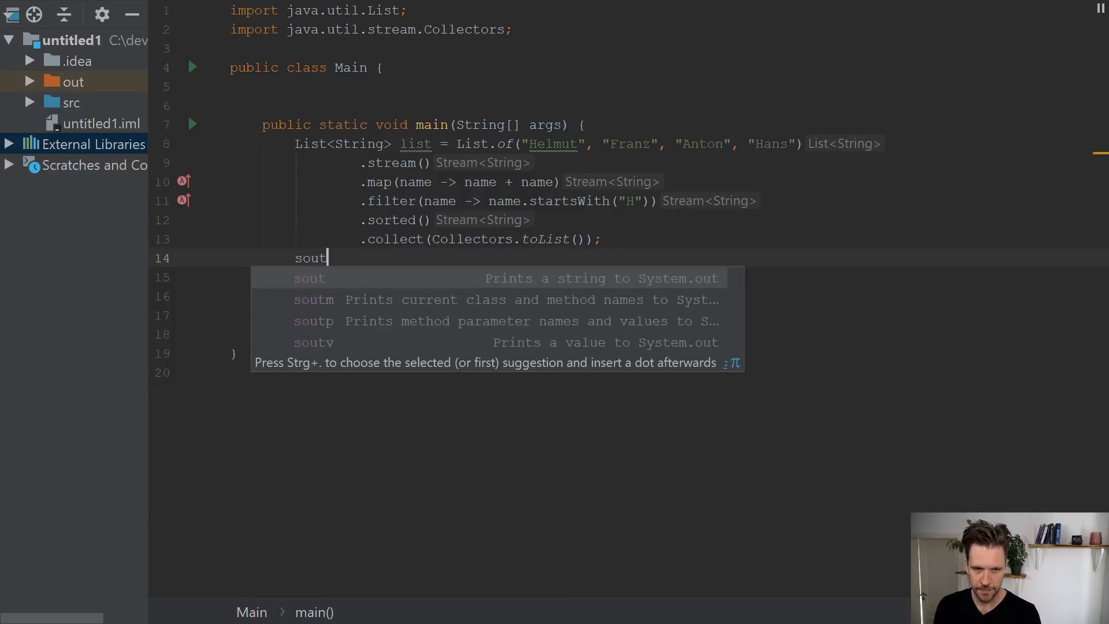
key(Tab)
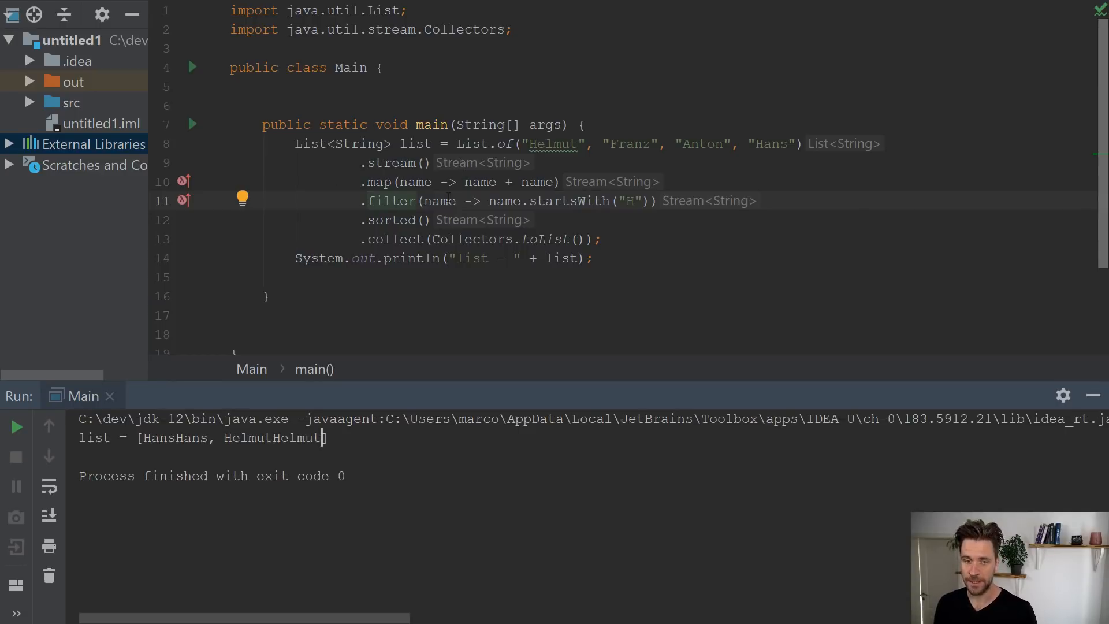
click(201, 143)
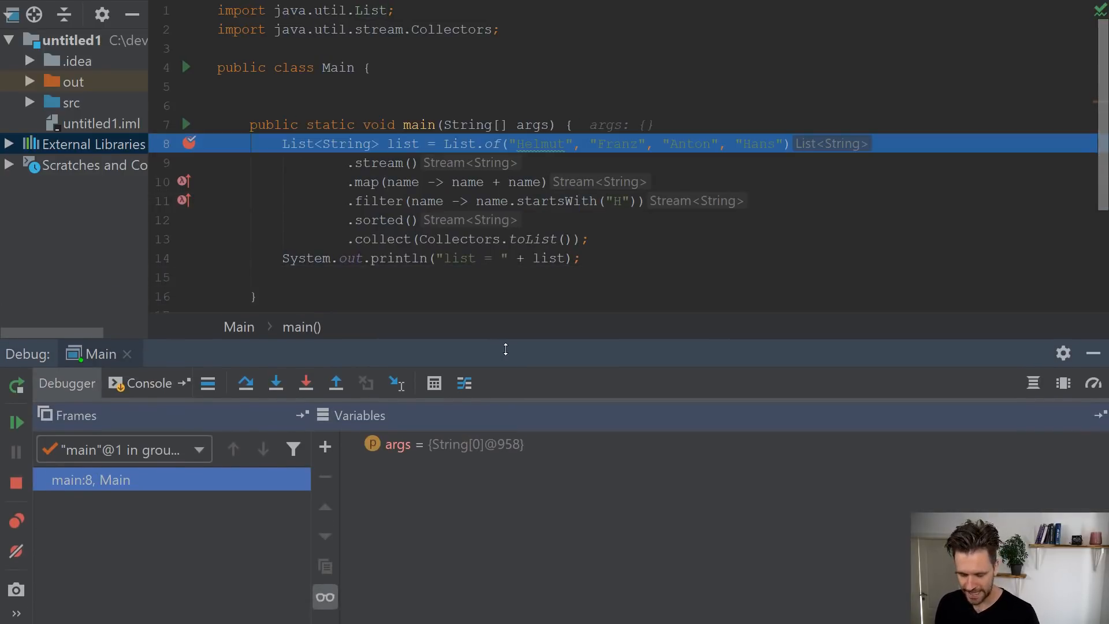
Step over the stream chain lines and resume until the debug run finishes
click(245, 383)
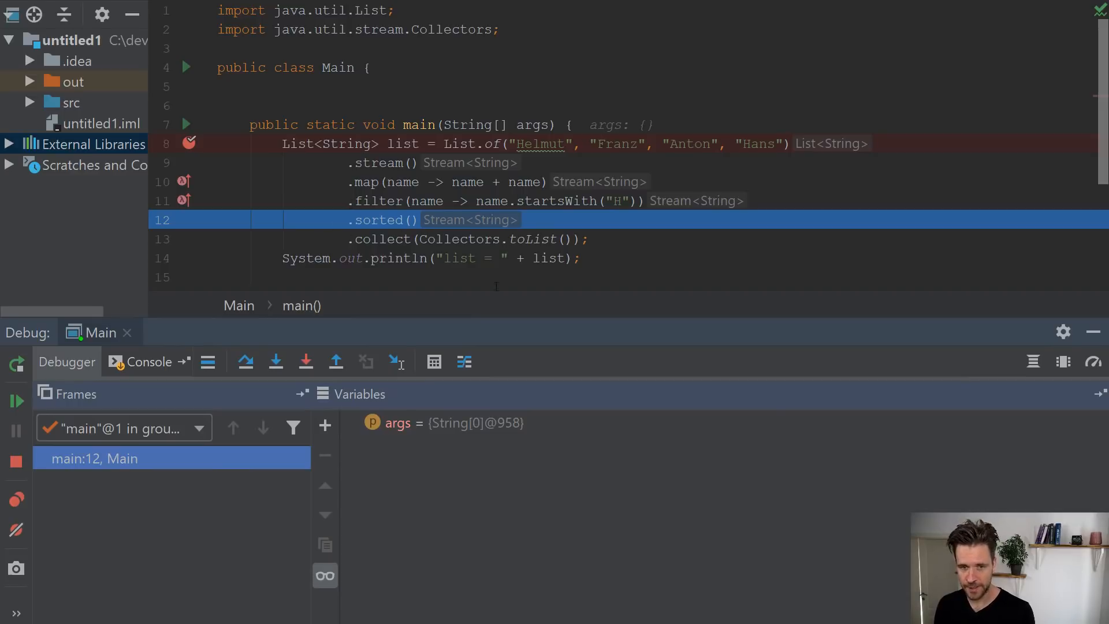
click(245, 362)
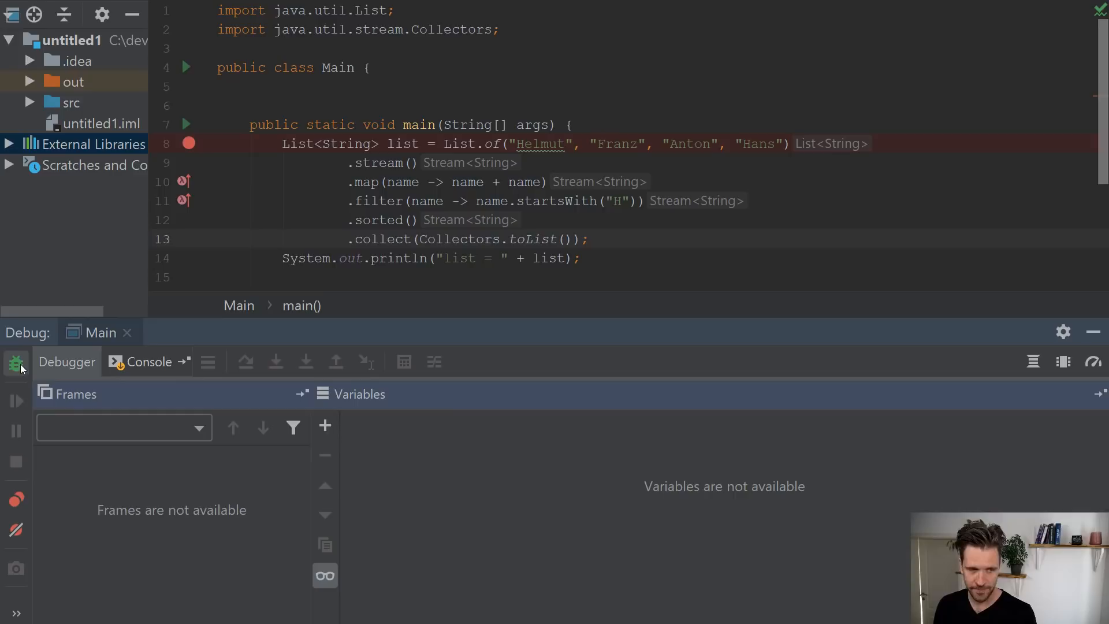
Rerun the debug session and trace the current stream chain from the debugger toolbar
click(16, 361)
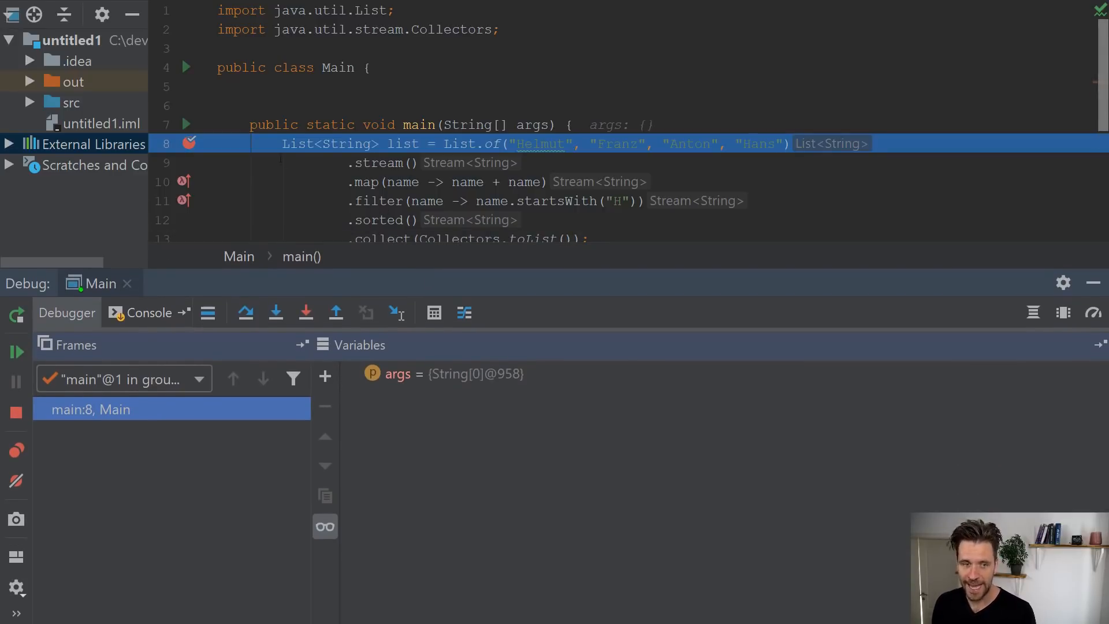
scroll(down, 3)
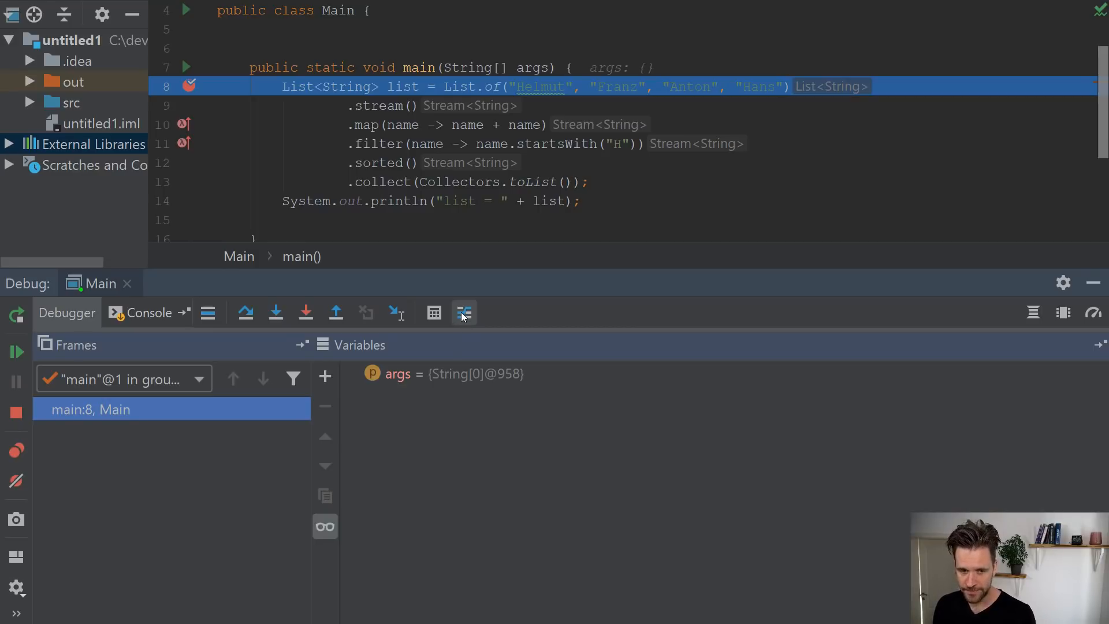
mouse_move(464, 312)
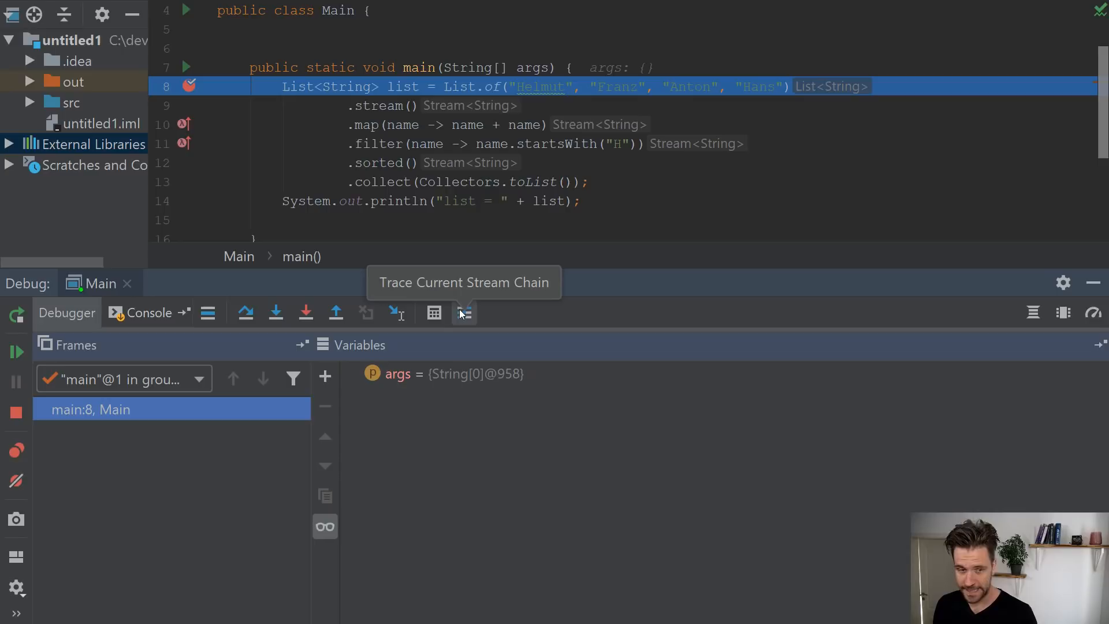
mouse_move(467, 323)
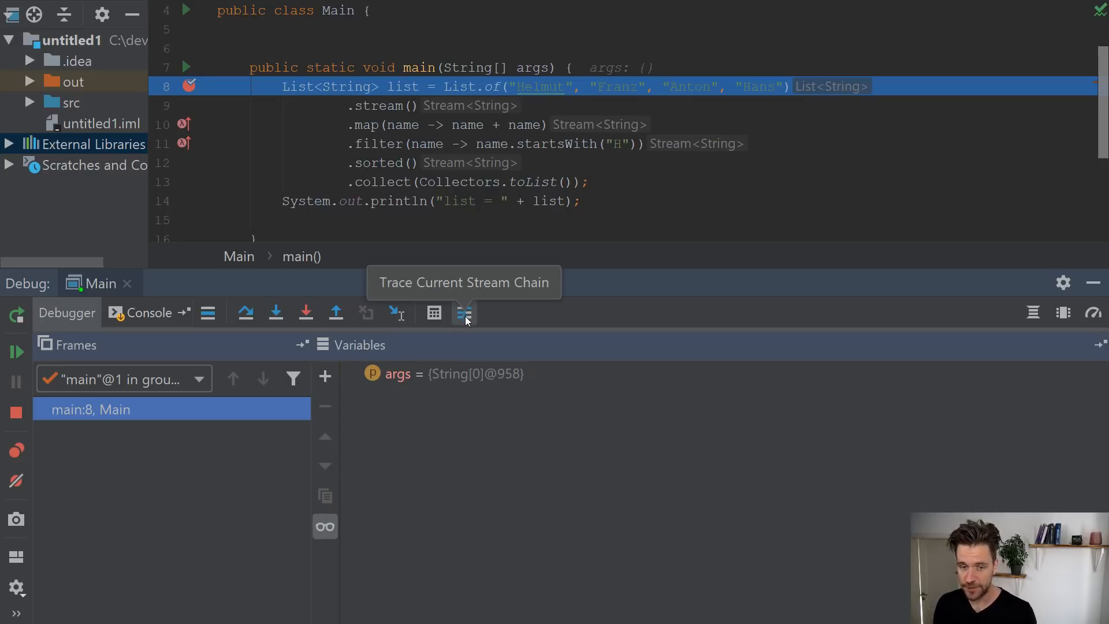
click(464, 312)
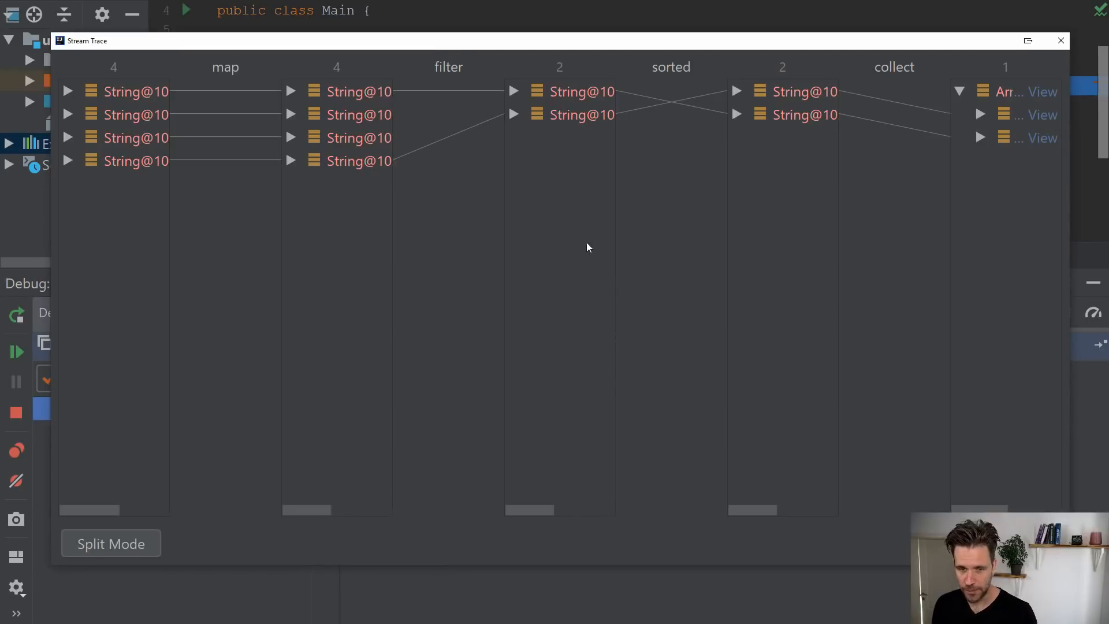
mouse_move(313, 334)
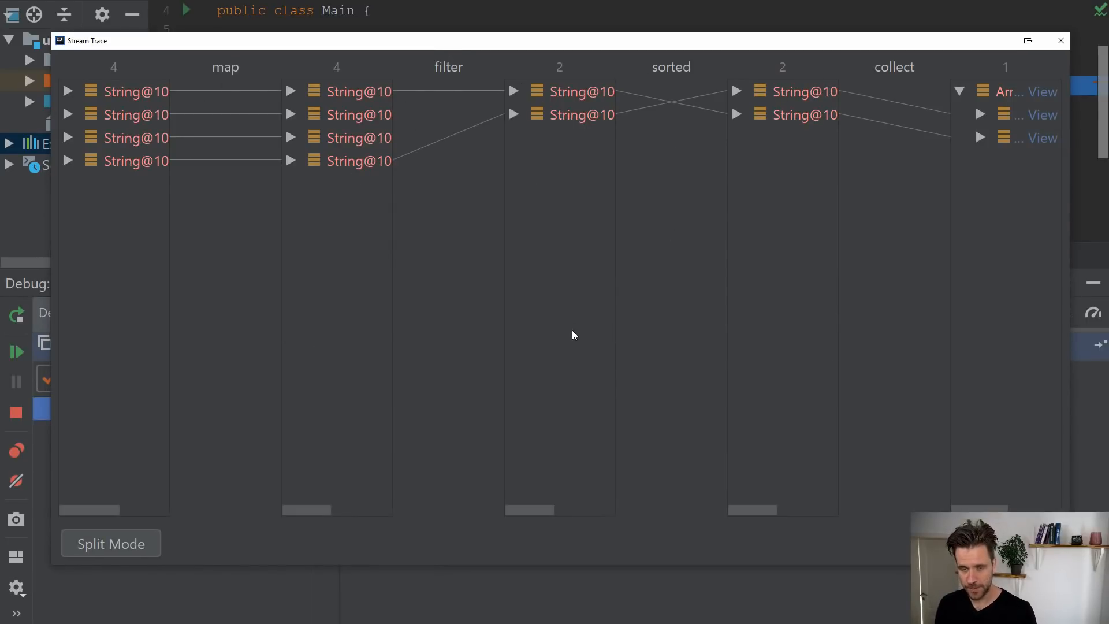
mouse_move(187, 440)
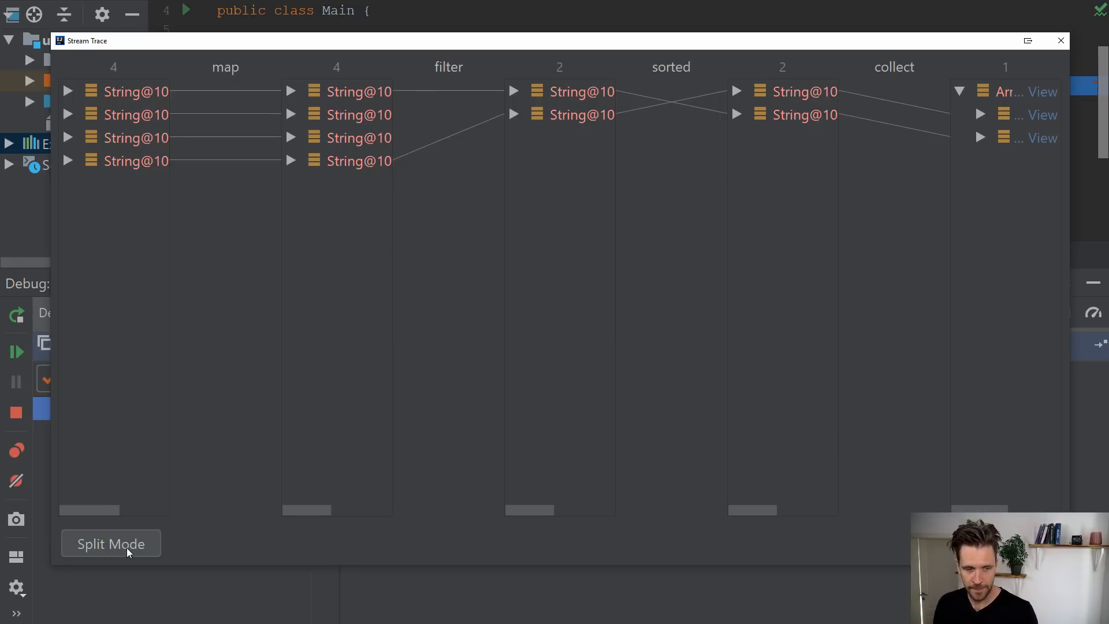
Switch the Stream Trace to Split Mode showing the four source names first
click(111, 543)
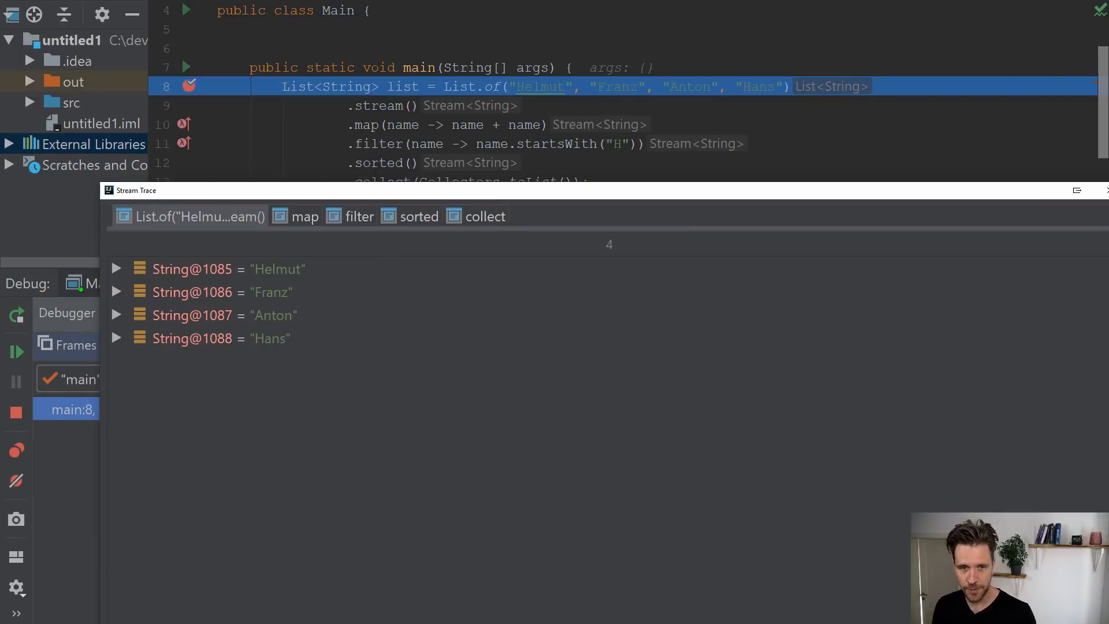
mouse_move(778, 83)
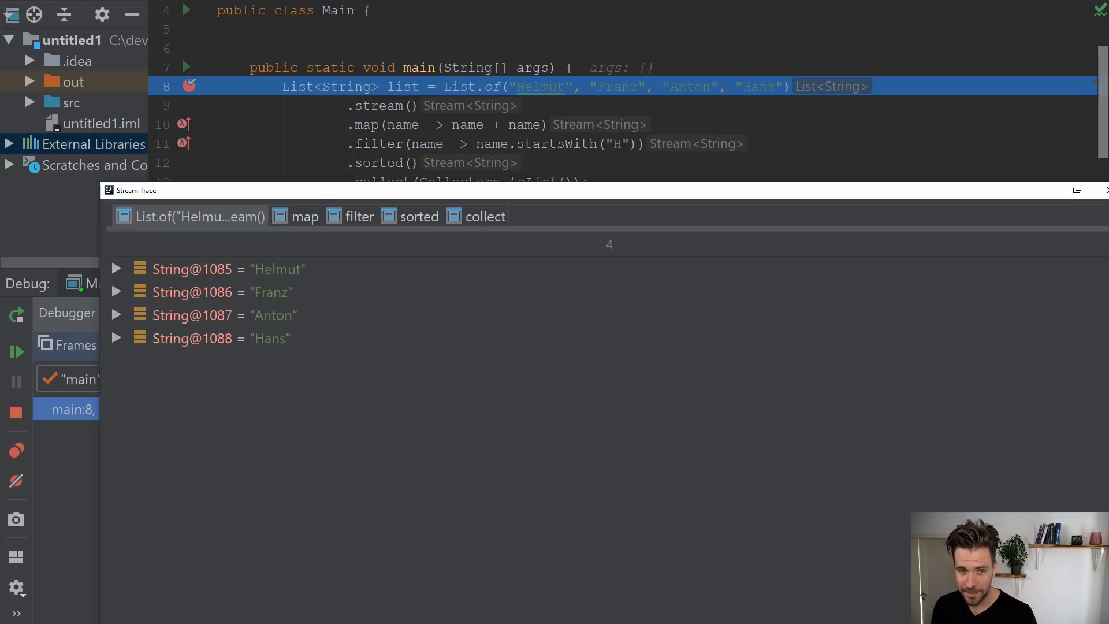
mouse_move(277, 243)
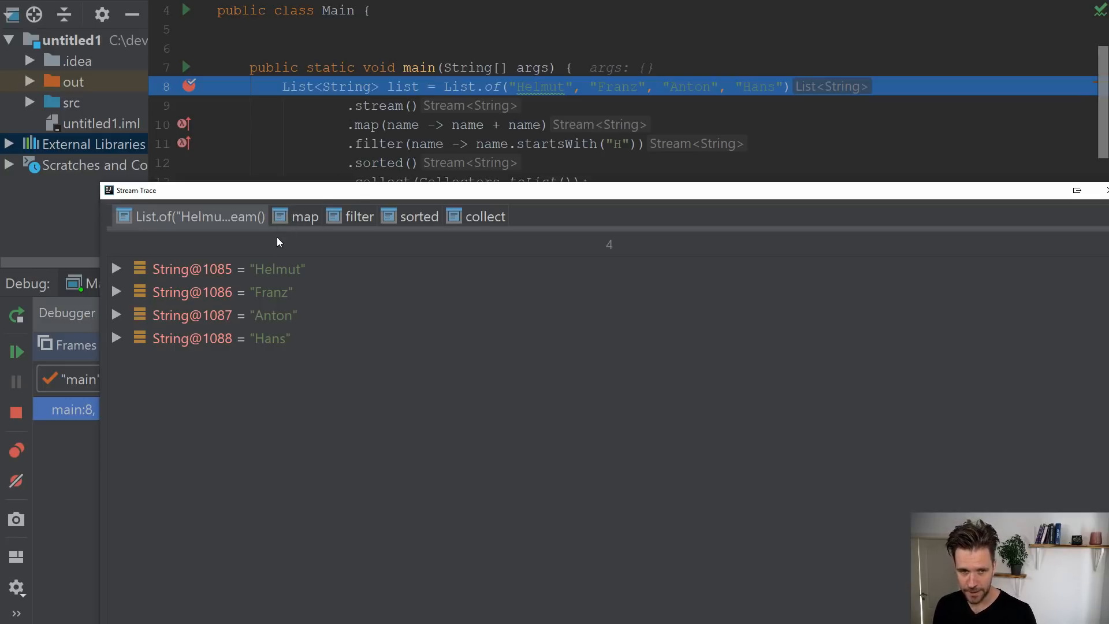
View the map step and highlight Helmut and Anton with their doubled results
click(305, 216)
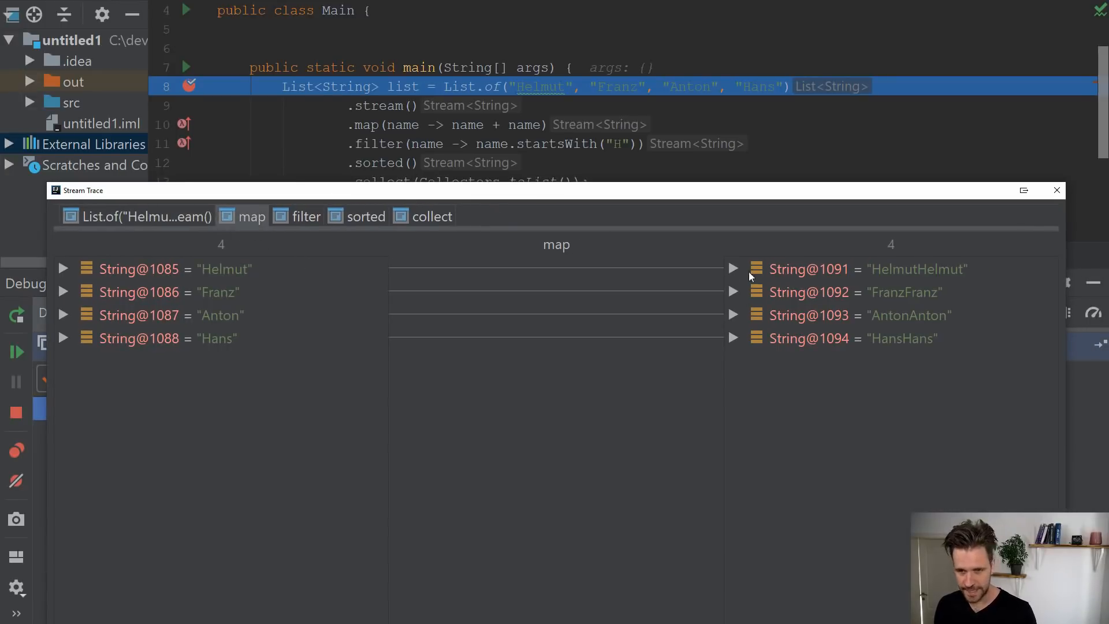
mouse_move(825, 273)
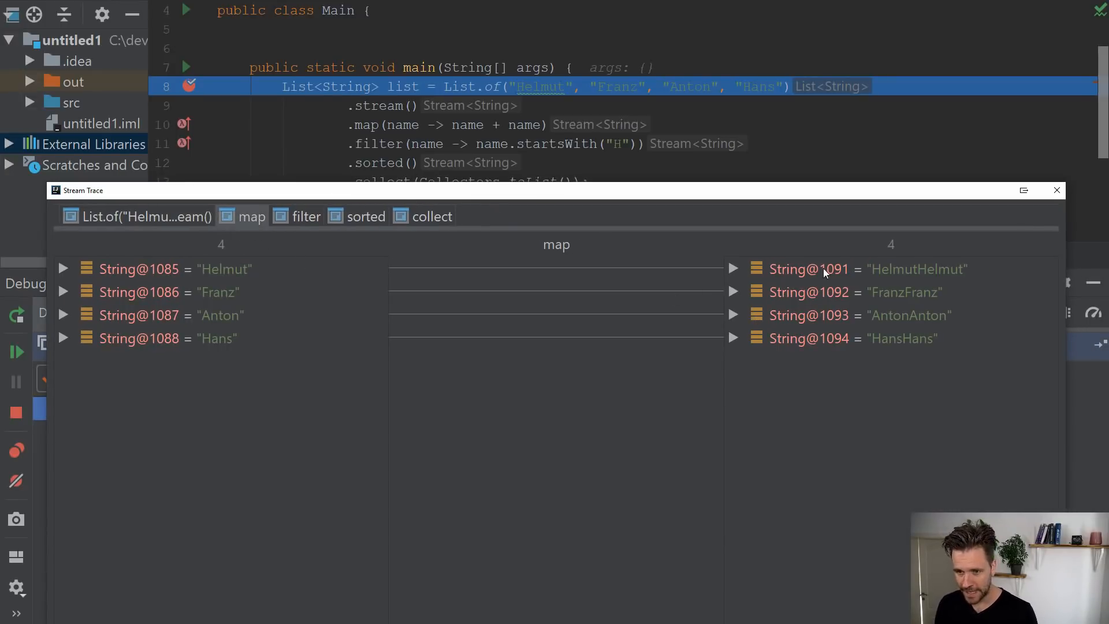
mouse_move(369, 294)
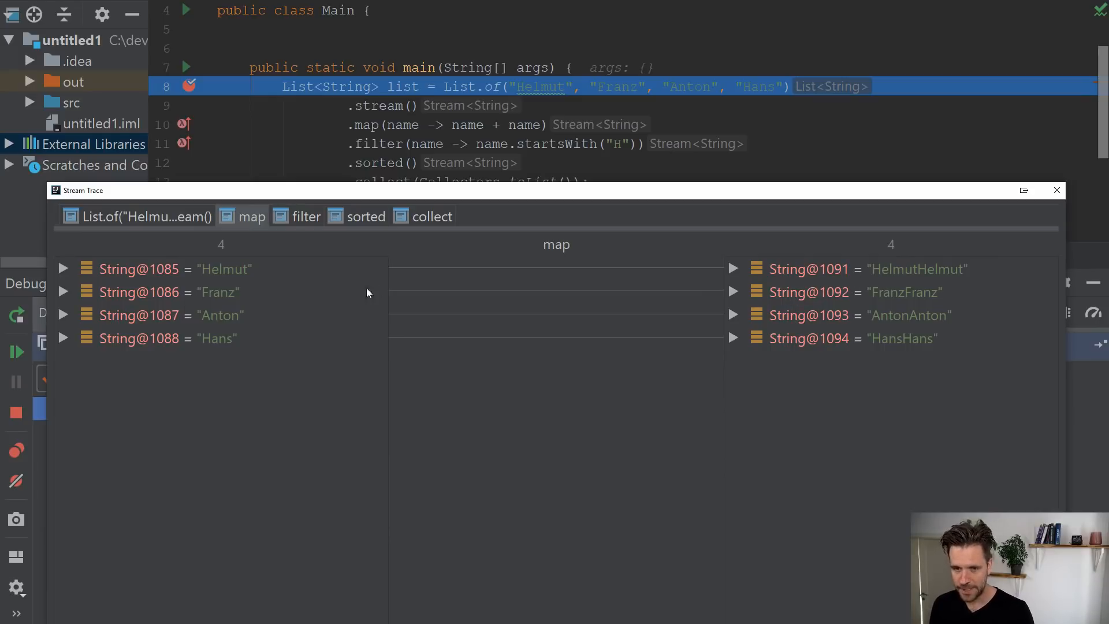
click(162, 268)
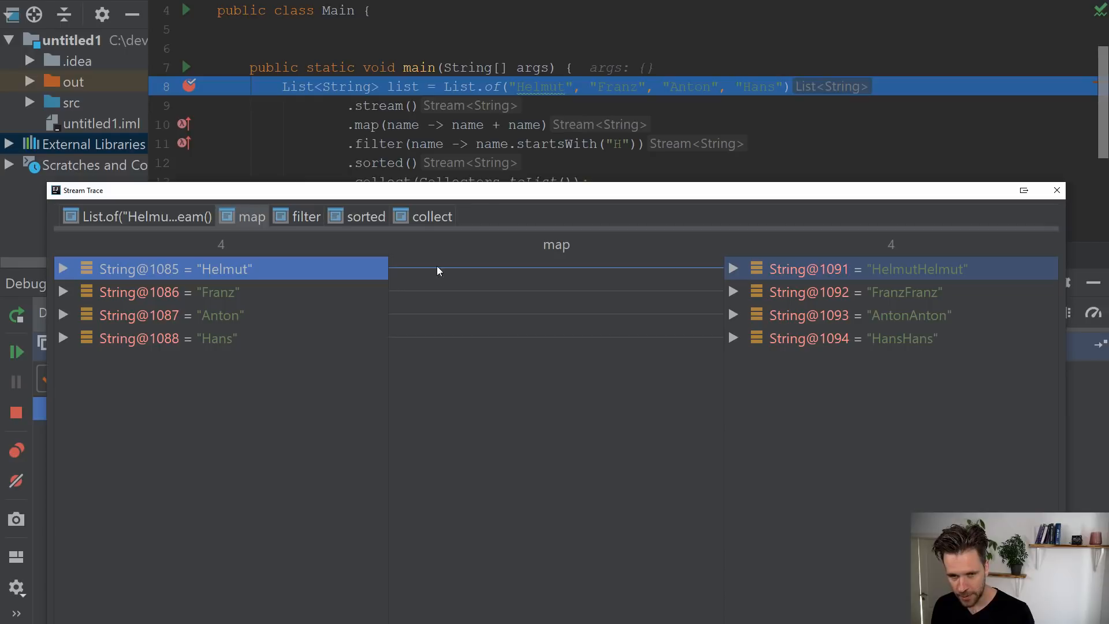
mouse_move(768, 271)
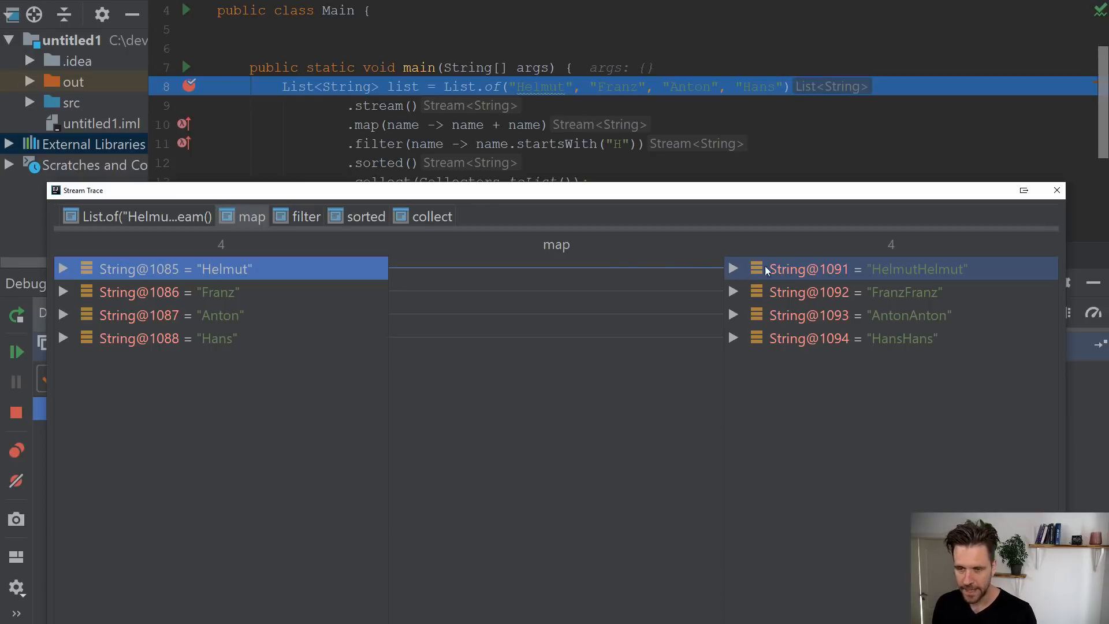
mouse_move(953, 273)
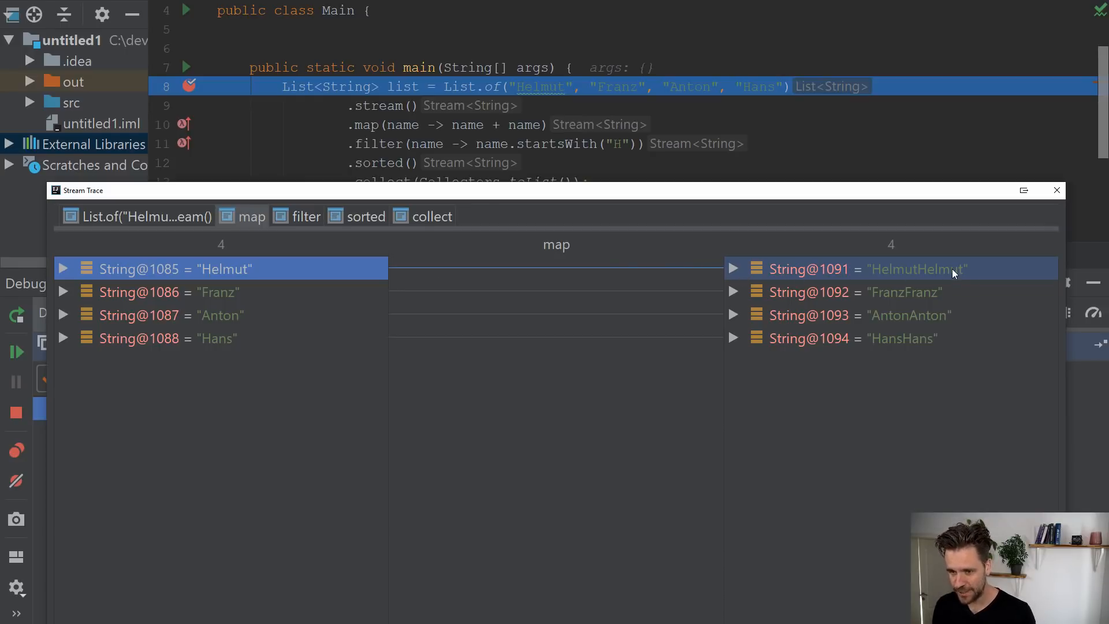
click(169, 291)
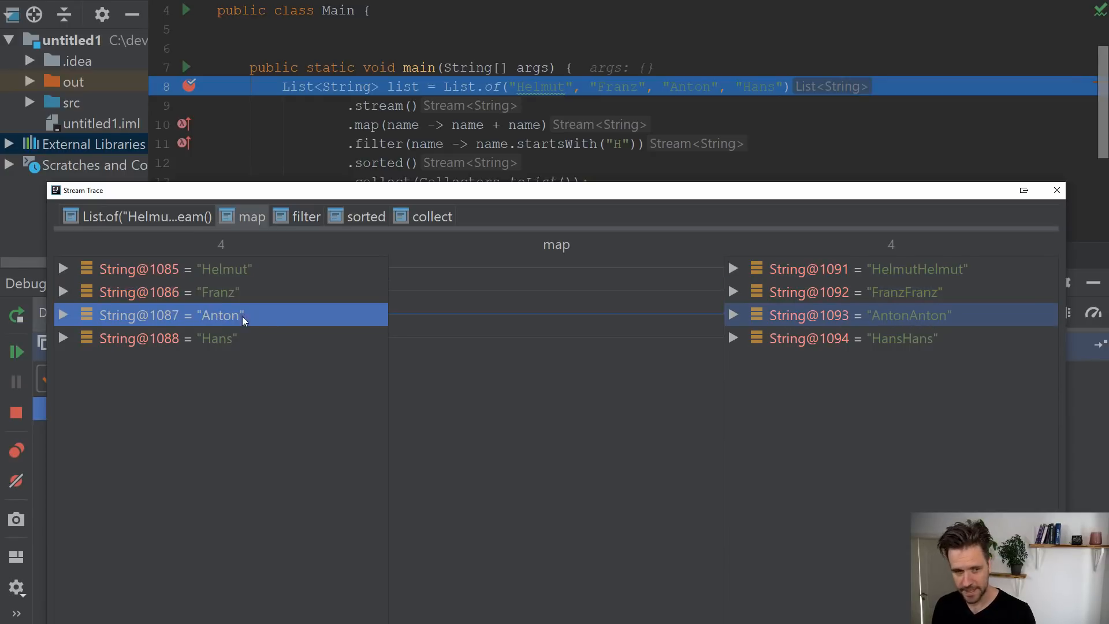
mouse_move(891, 314)
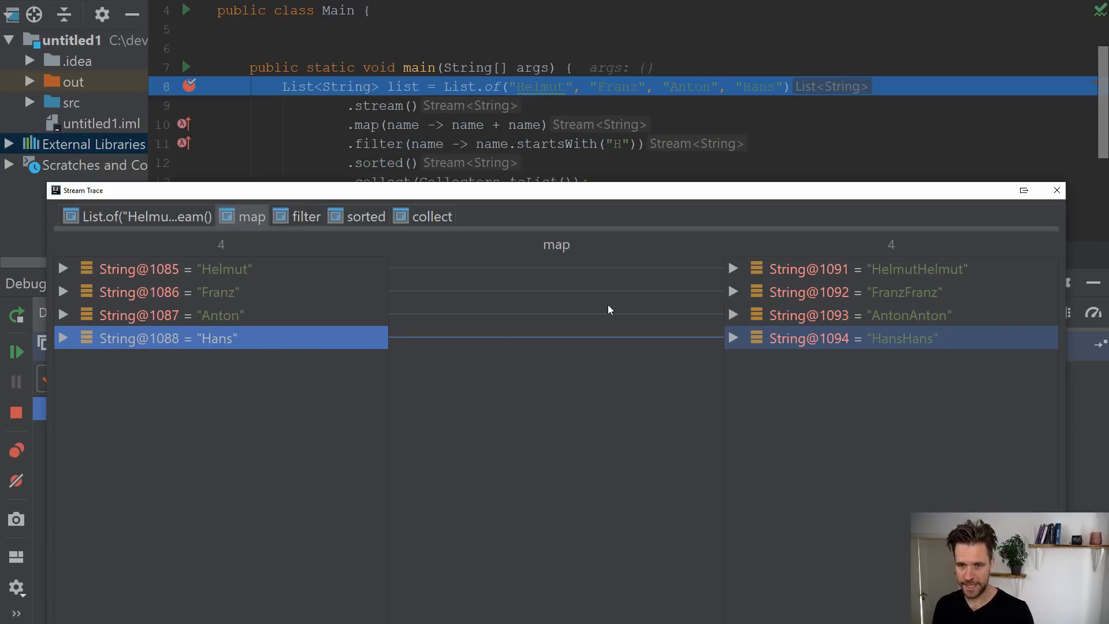
mouse_move(763, 320)
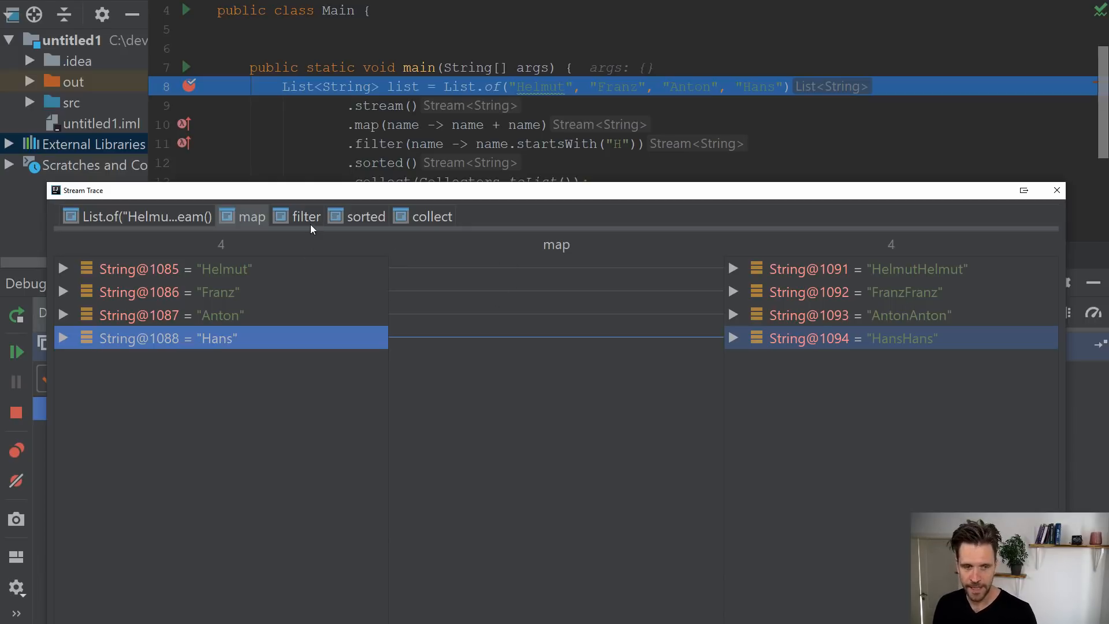
View the filter step narrowing the doubled names to HelmutHelmut and HansHans
click(307, 216)
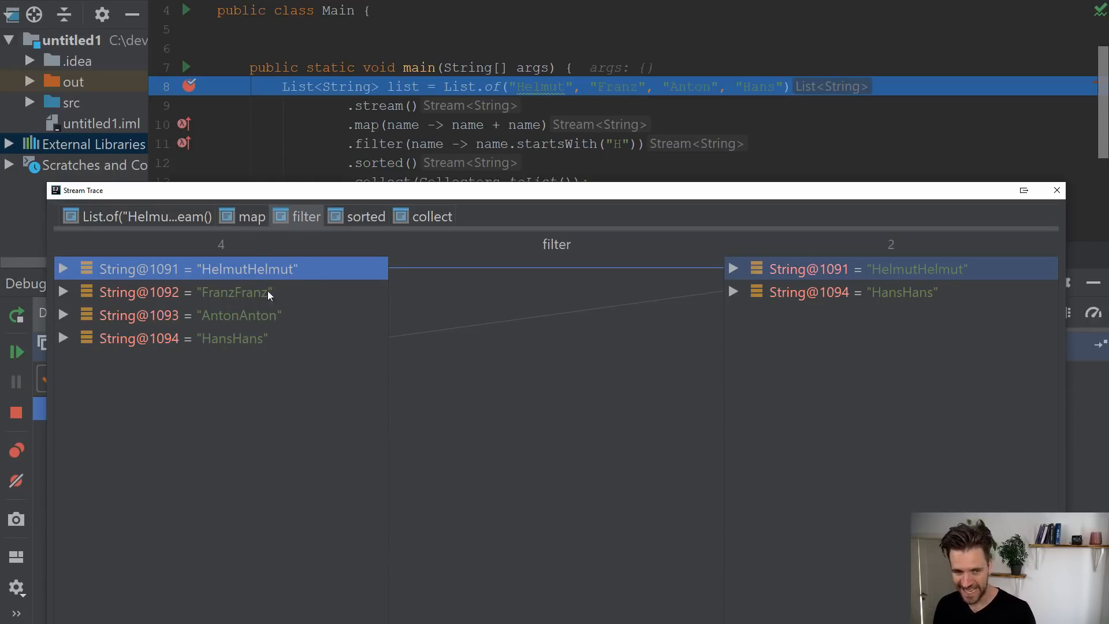
mouse_move(455, 274)
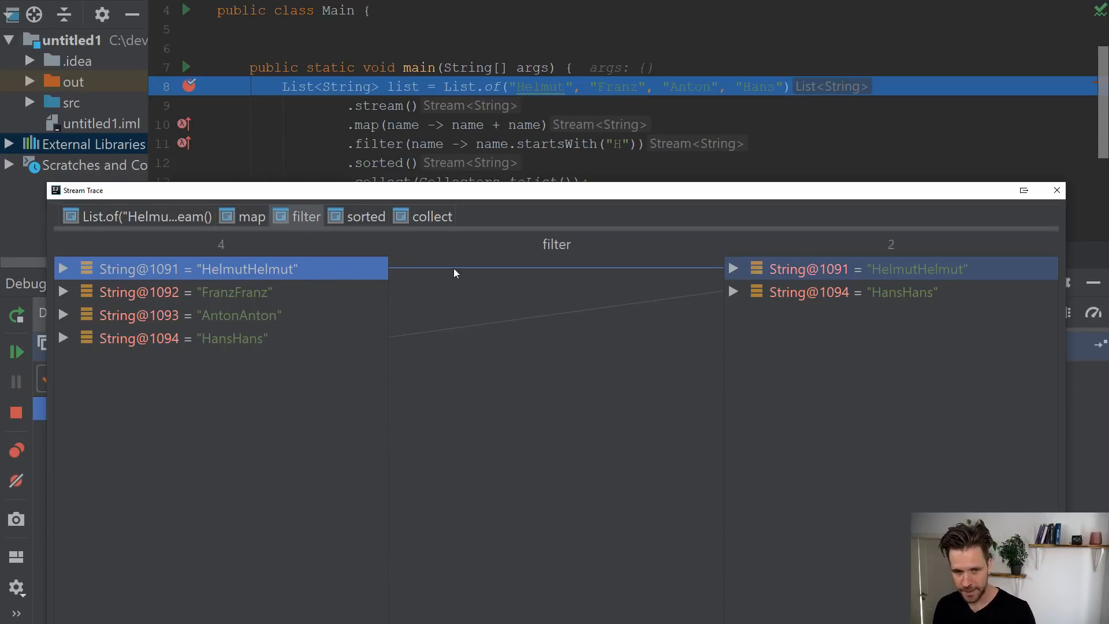
mouse_move(837, 272)
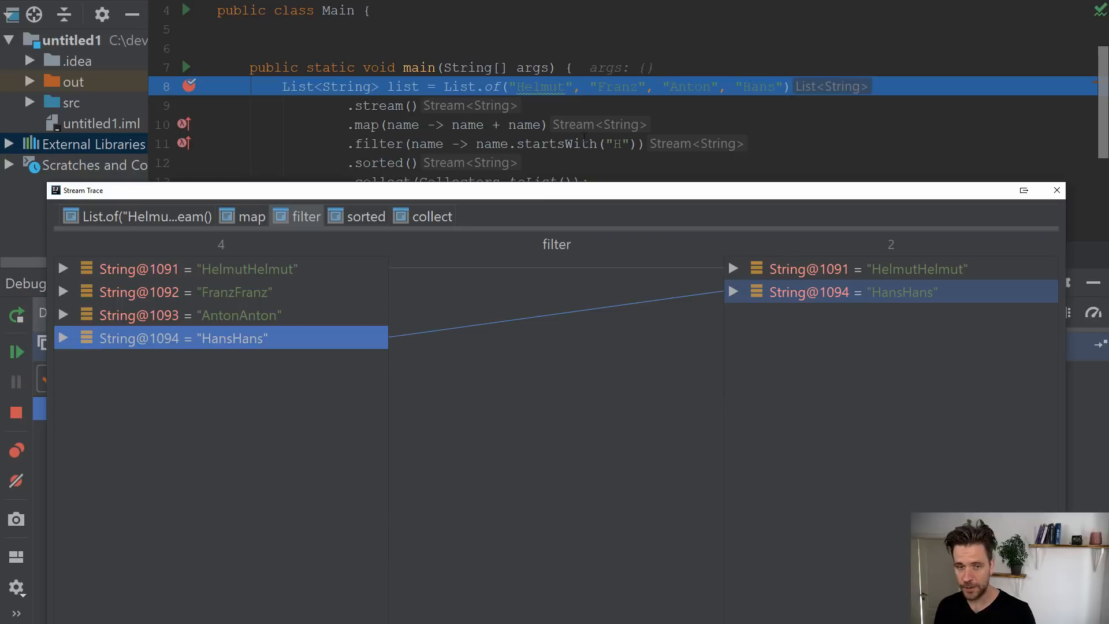
mouse_move(270, 305)
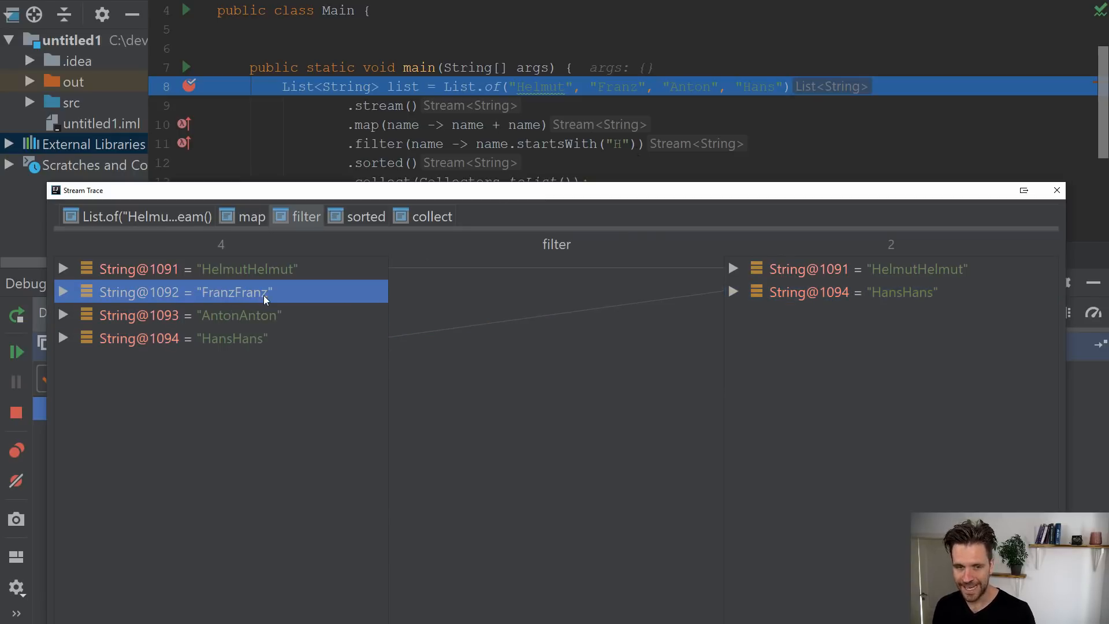
View the sorted step placing HansHans before HelmutHelmut
click(365, 217)
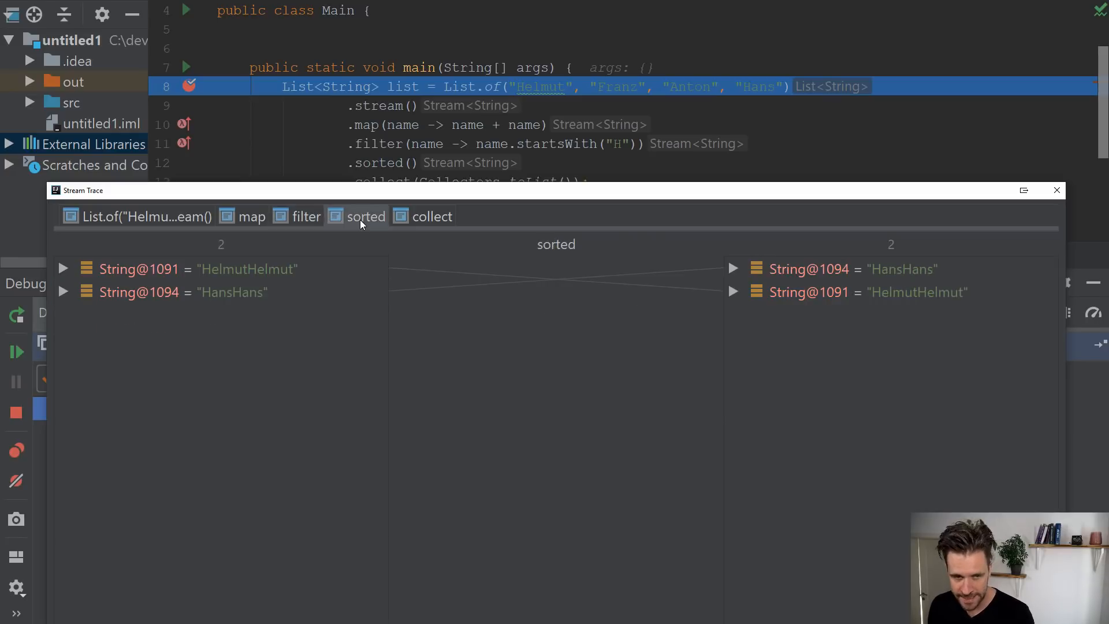
mouse_move(383, 277)
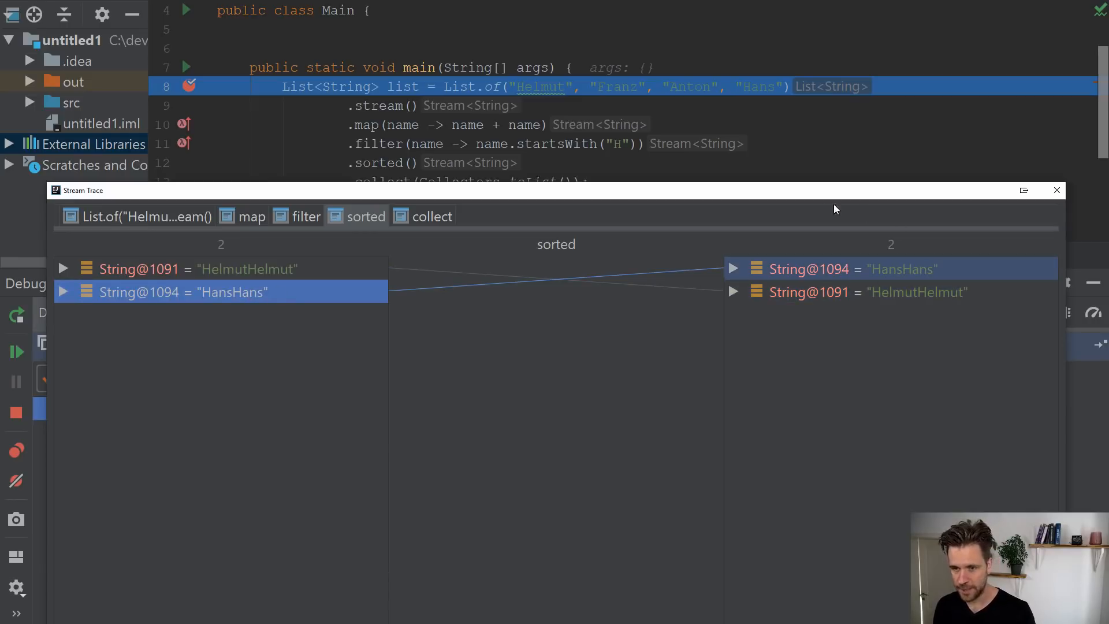
mouse_move(686, 242)
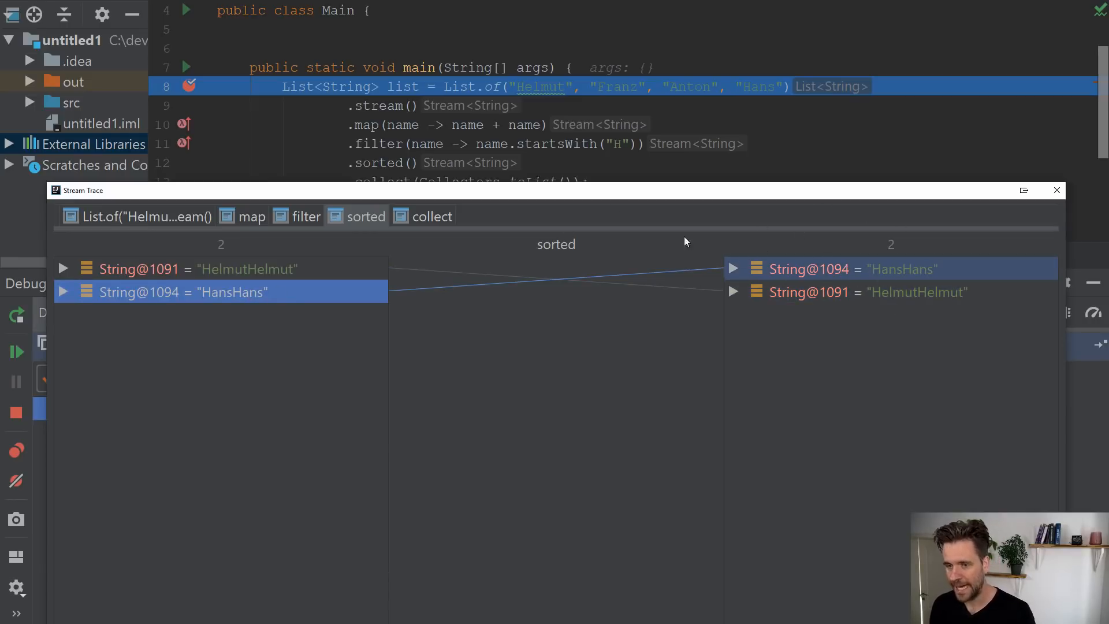
View the collect step gathering both names into an ArrayList of size 2
click(432, 216)
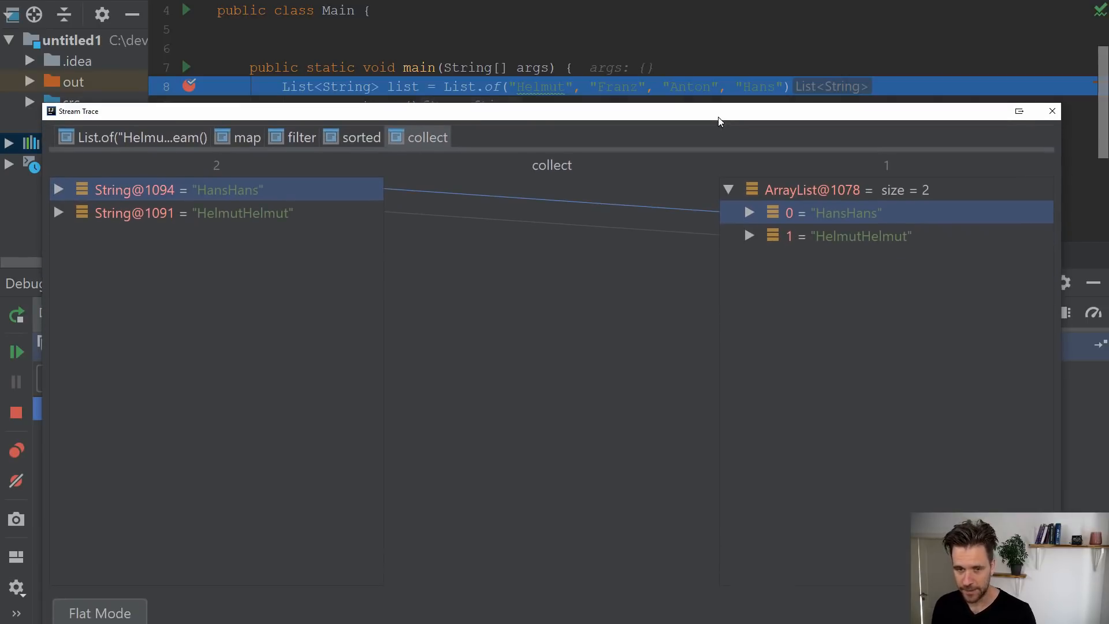
mouse_move(841, 236)
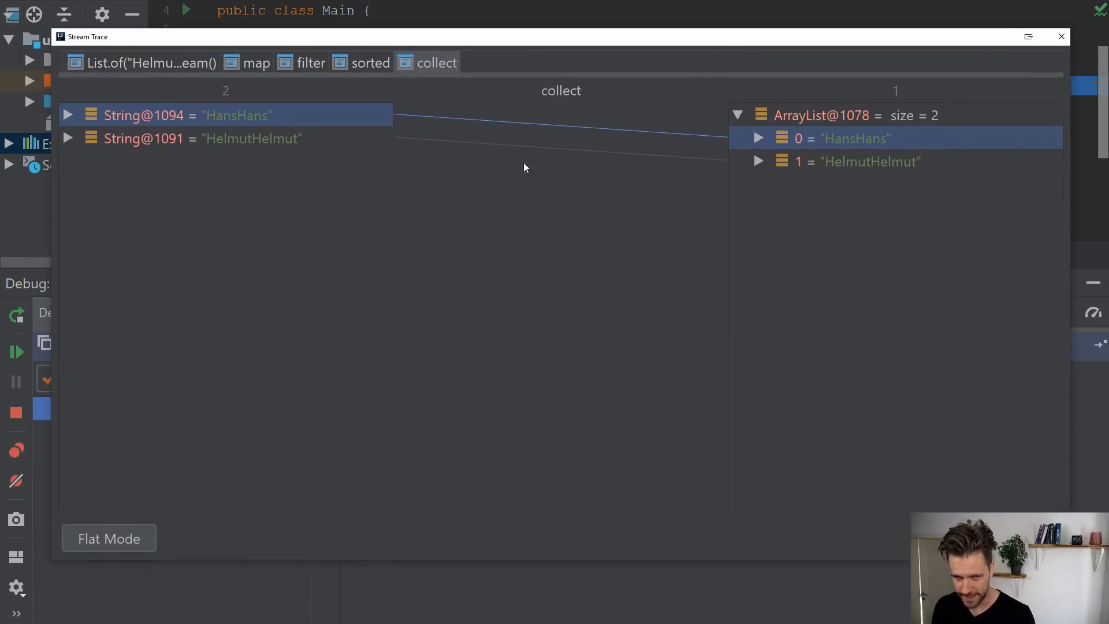
Switch the Stream Trace to Flat Mode so map, filter, sorted and collect sit side by side
click(109, 537)
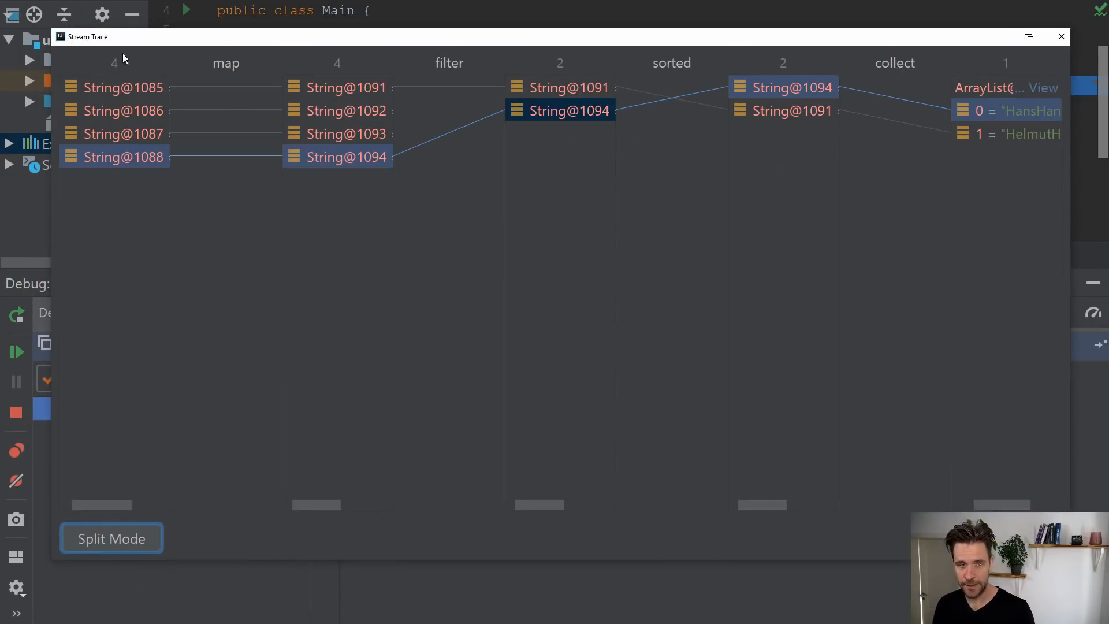
mouse_move(230, 453)
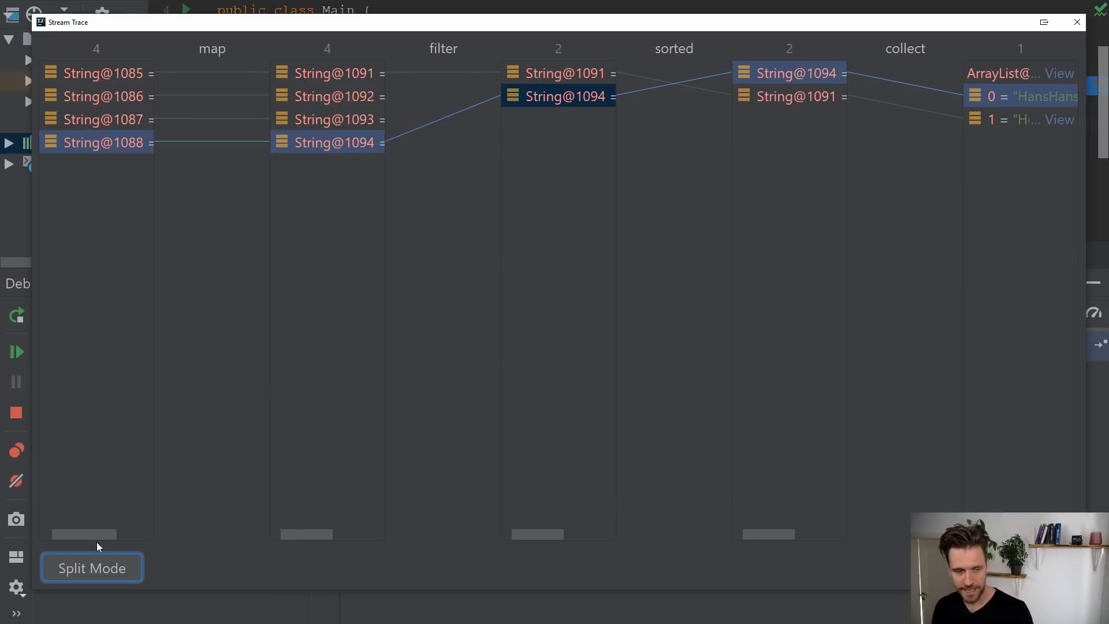
drag(84, 534, 120, 534)
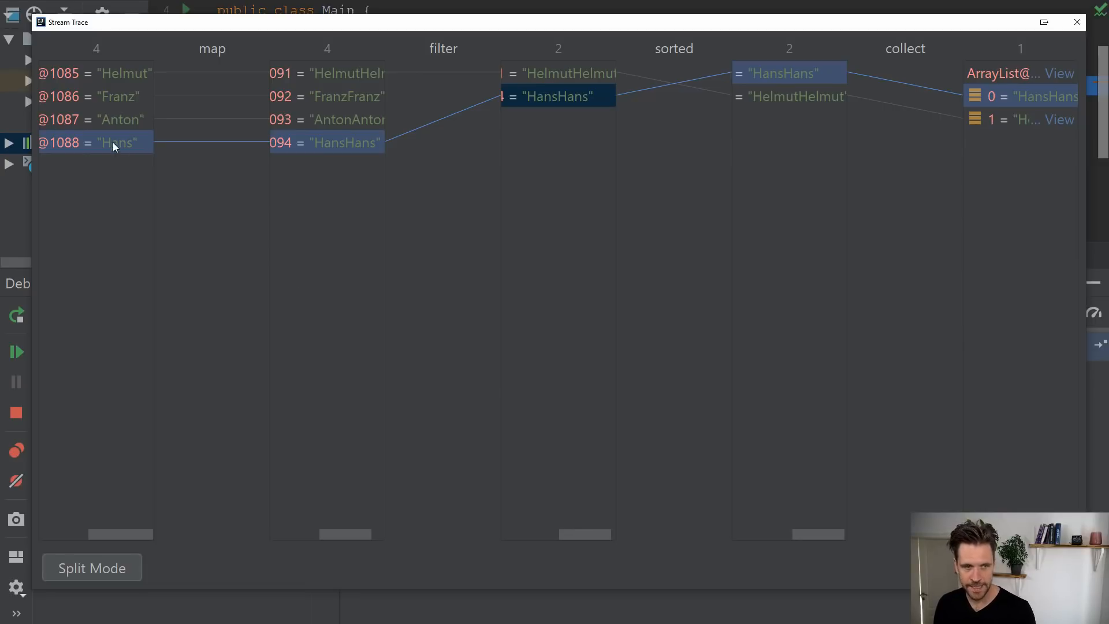
mouse_move(449, 115)
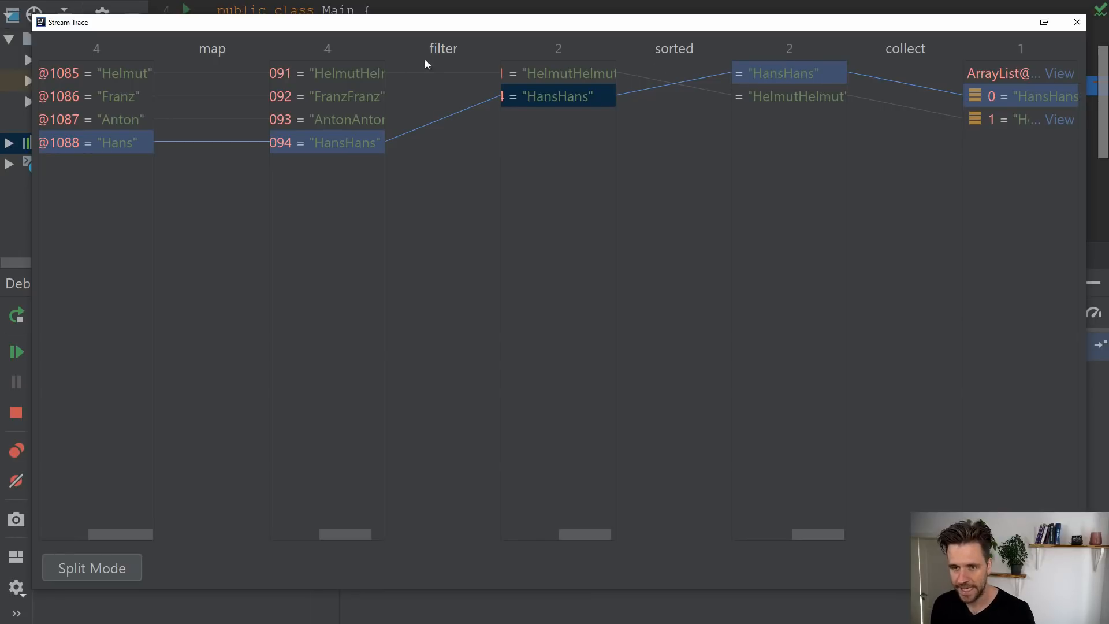
mouse_move(744, 129)
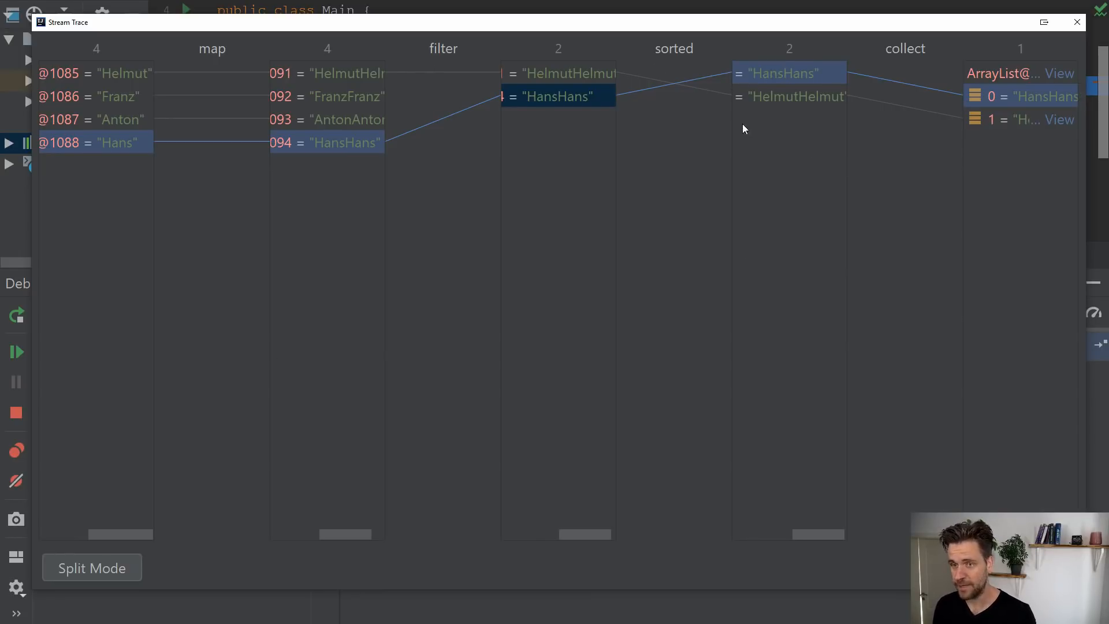